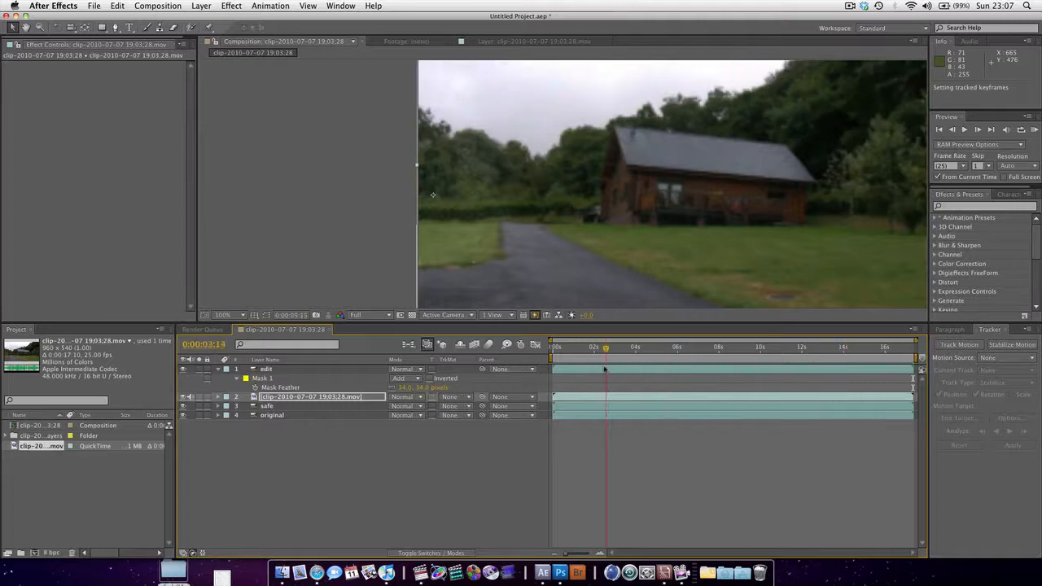
# - Collapse the mask properties and reveal only Scale on the edit and footage clip layers at time 0
pyautogui.click(873, 347)
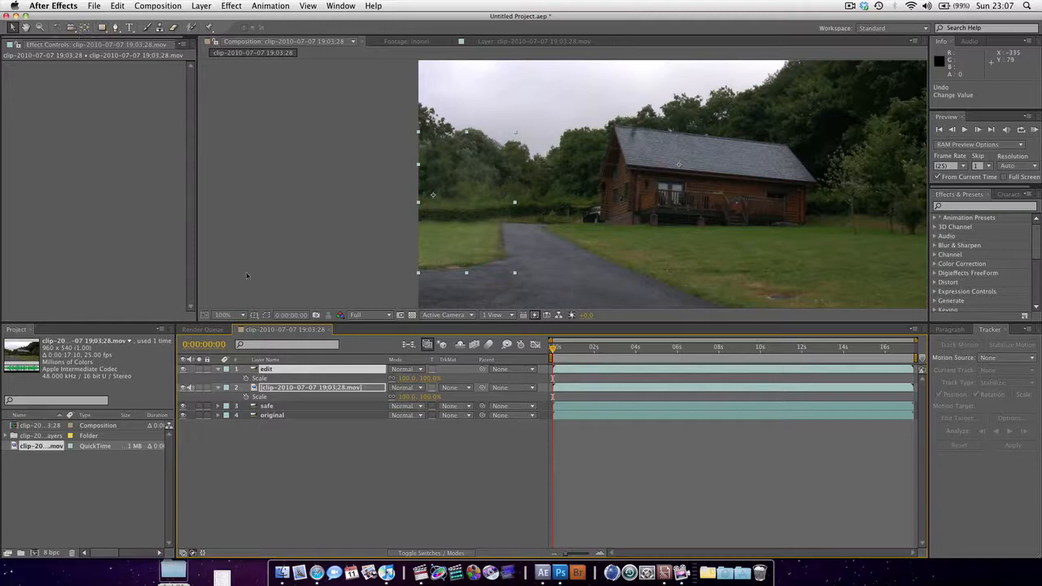
pyautogui.click(317, 367)
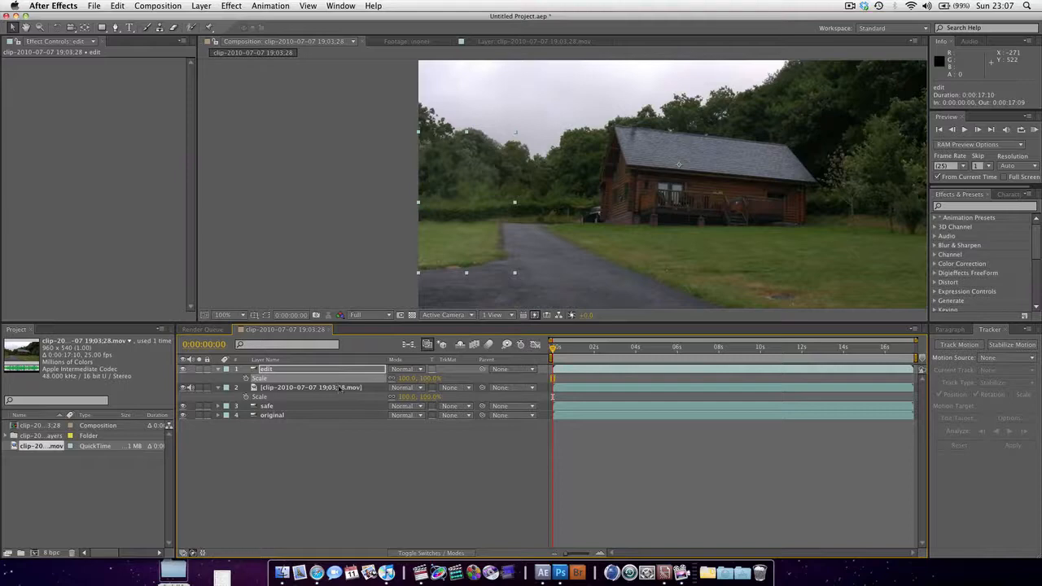
pyautogui.click(309, 387)
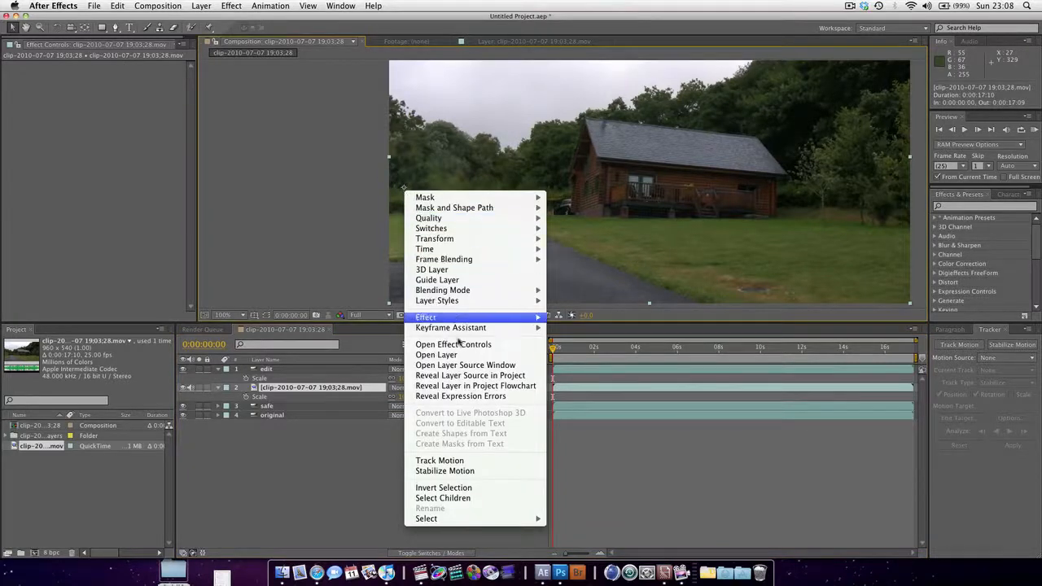
pyautogui.moveTo(436, 299)
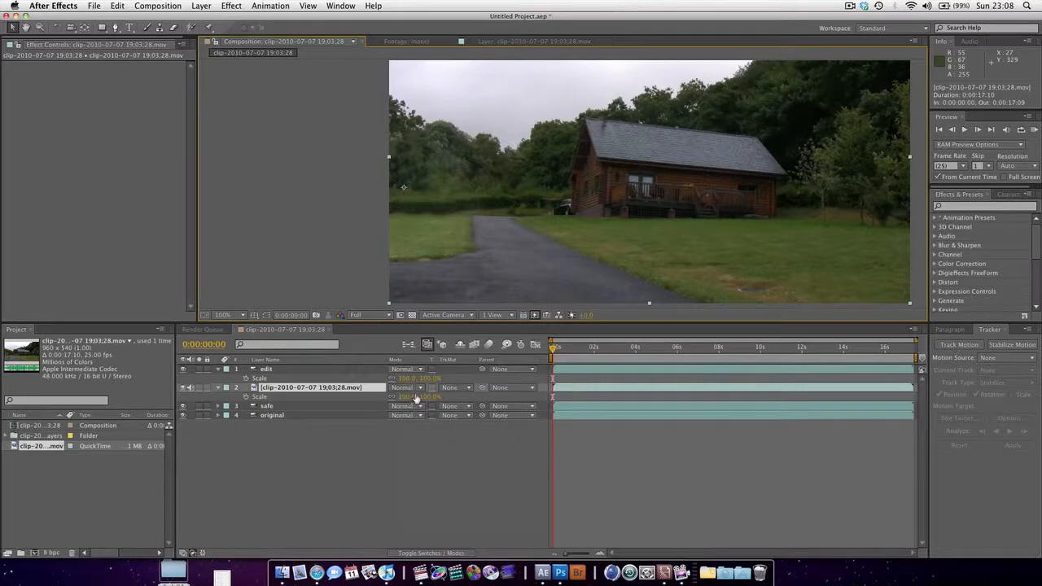
# - Keyframe Scale on both layers at a later time in the clip, checking the animation from the start
pyautogui.click(644, 349)
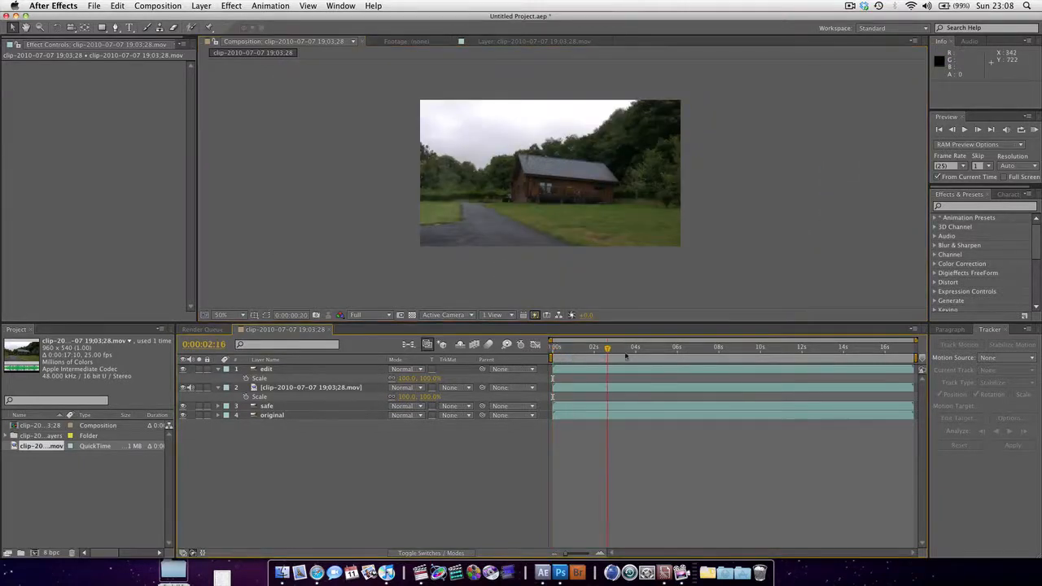
pyautogui.click(775, 347)
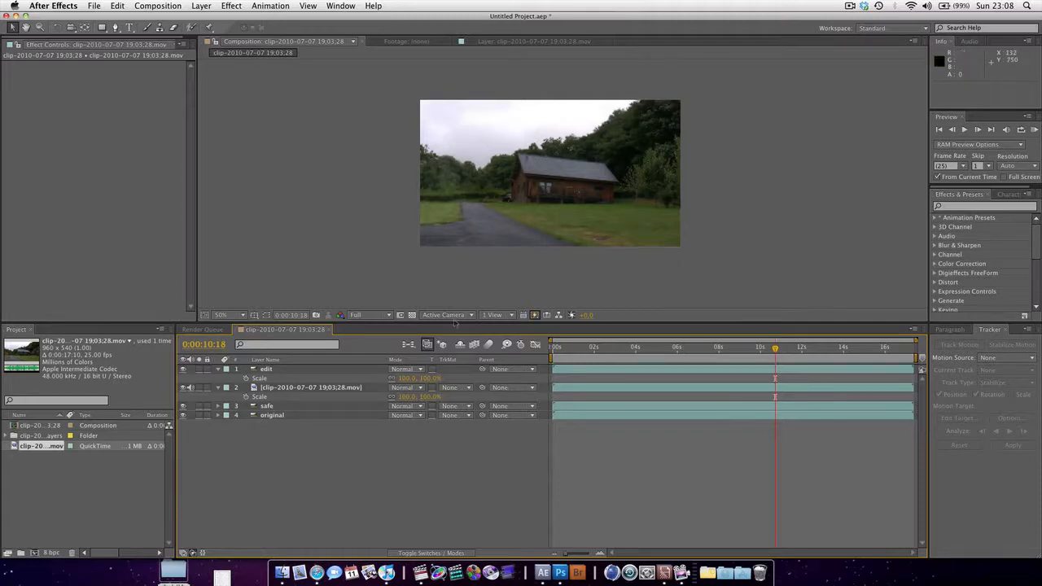
pyautogui.click(855, 346)
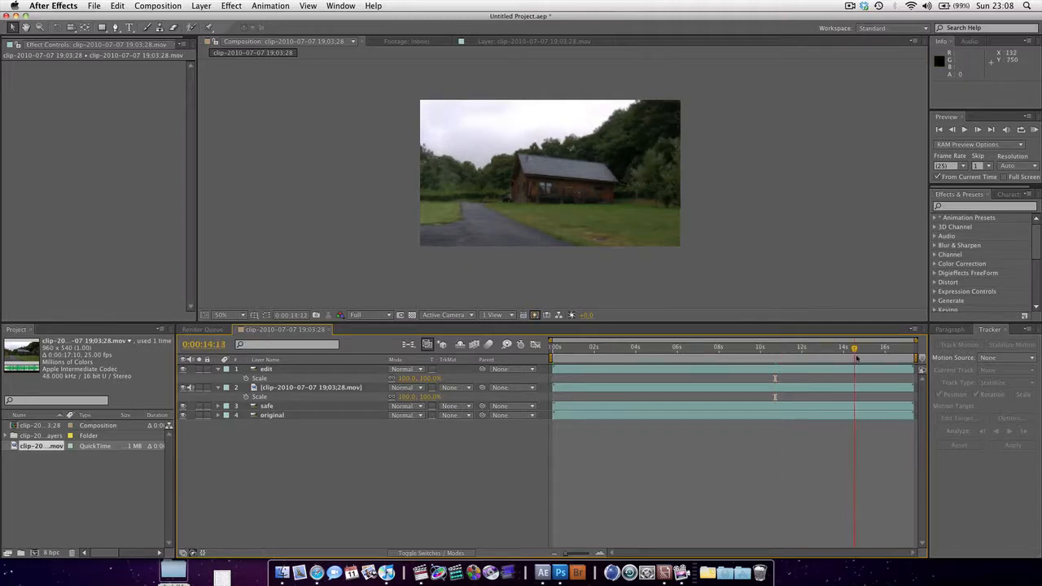
pyautogui.click(617, 346)
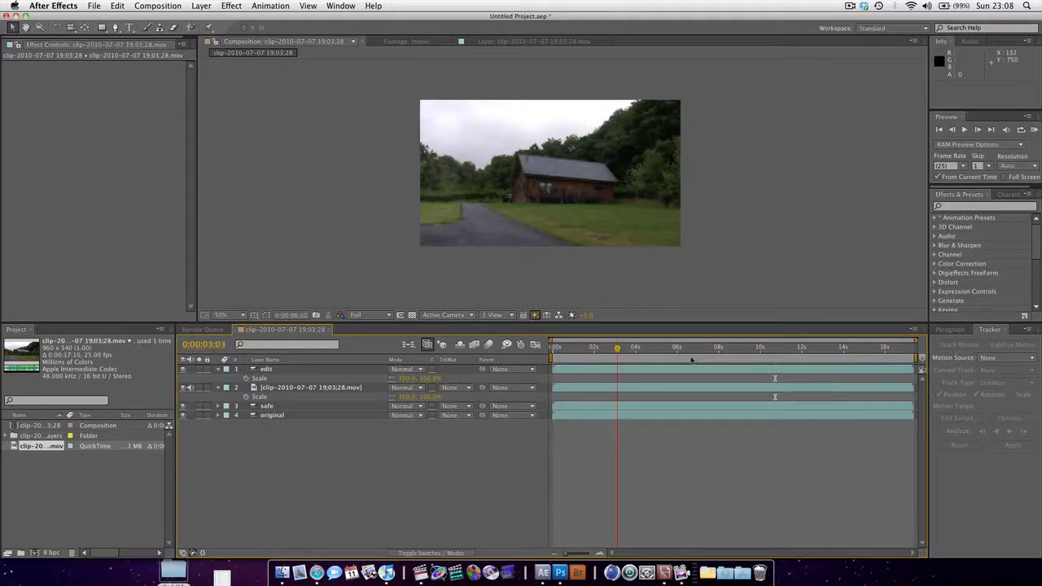
pyautogui.click(775, 347)
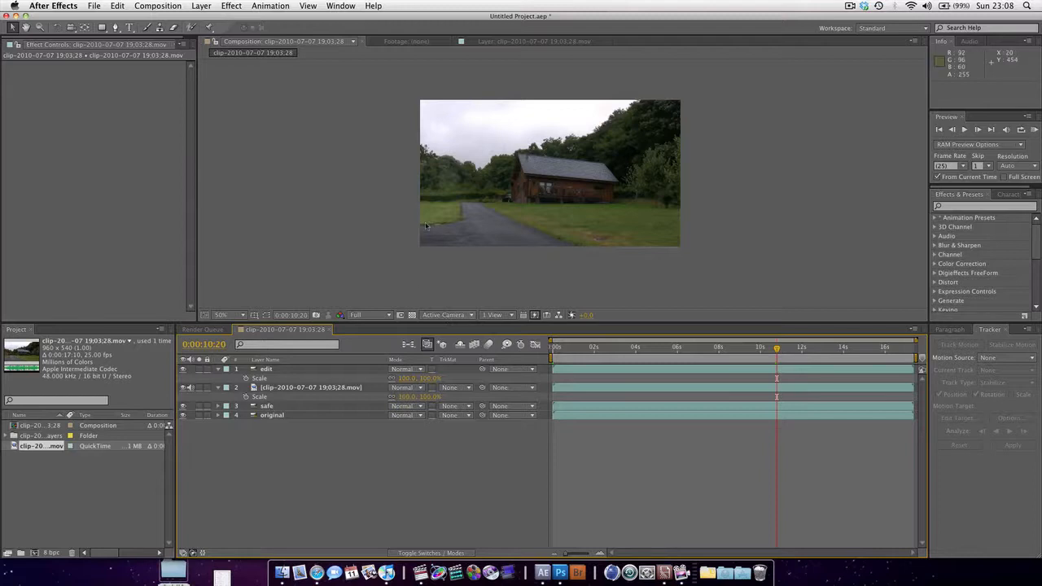
pyautogui.click(231, 316)
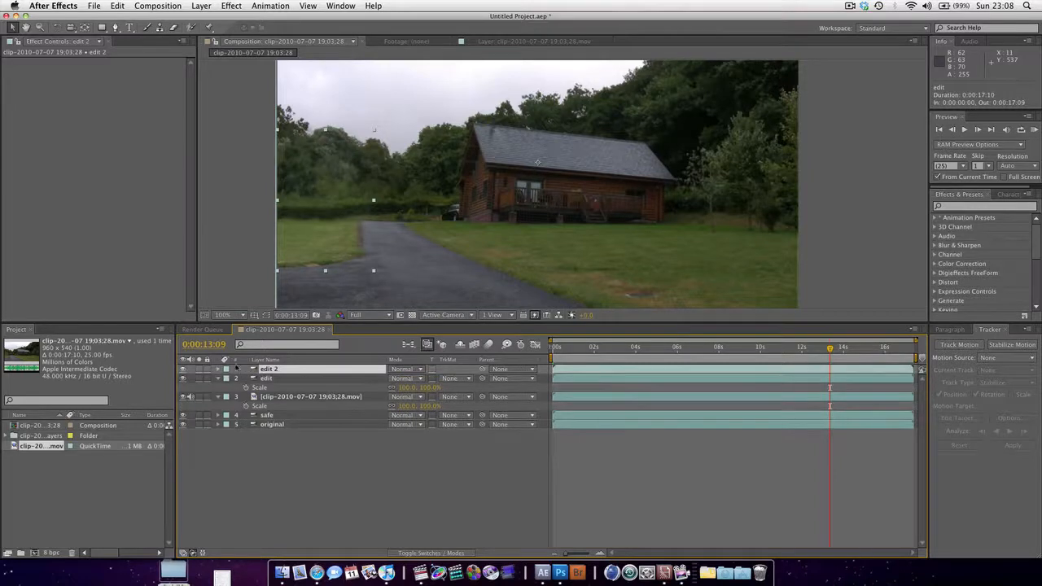
# - Duplicate the edit layer as edit 2, expand its masks and set the mask mode to Subtract
pyautogui.click(265, 378)
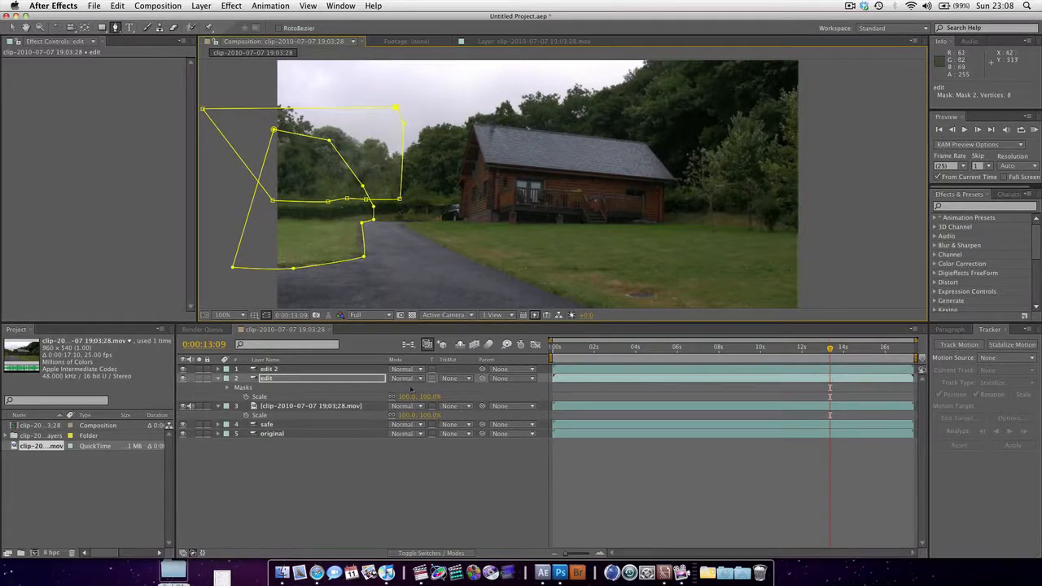
pyautogui.click(406, 368)
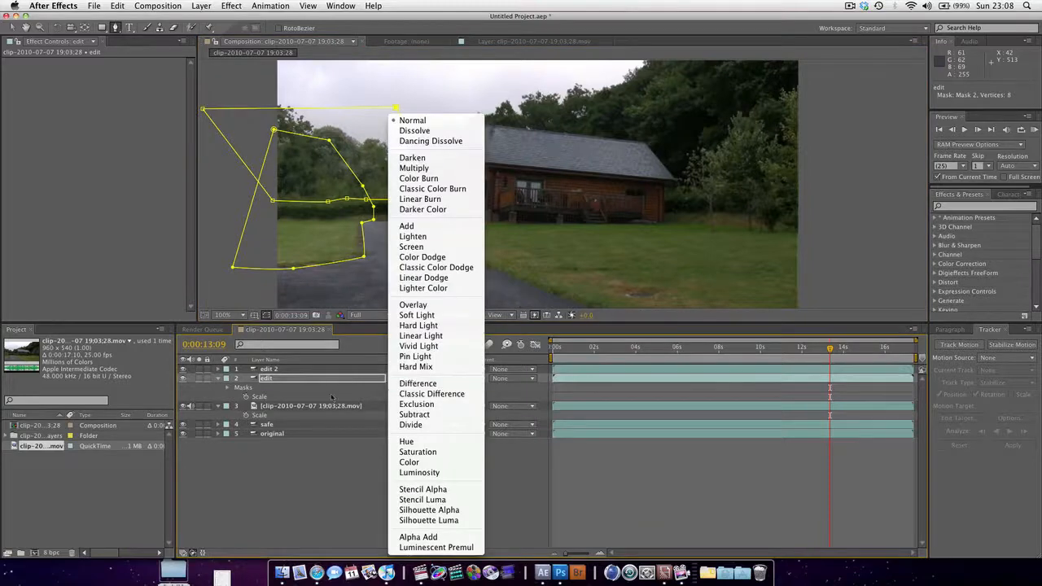
pyautogui.click(413, 121)
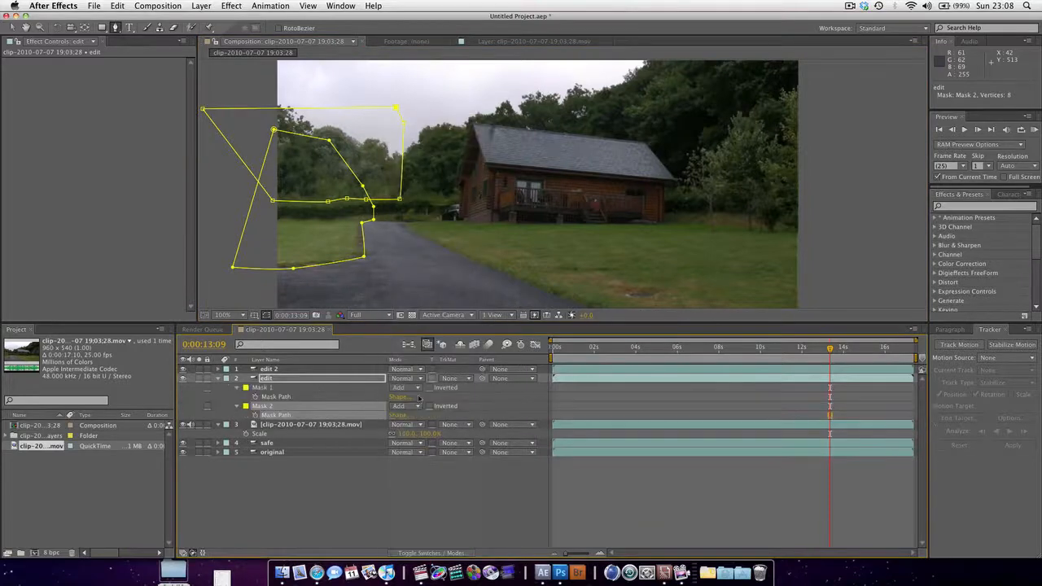
pyautogui.click(407, 407)
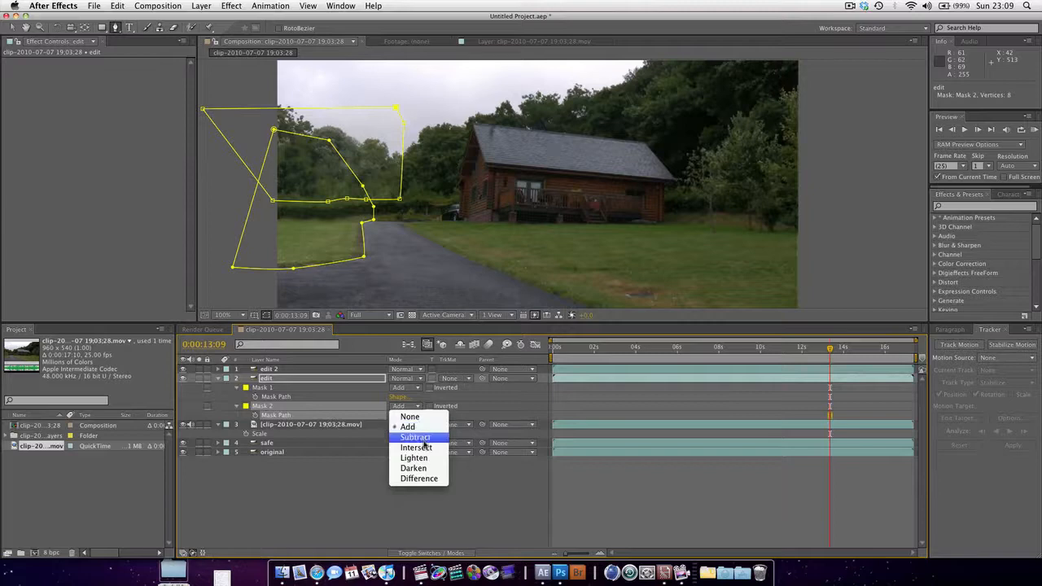
pyautogui.click(416, 436)
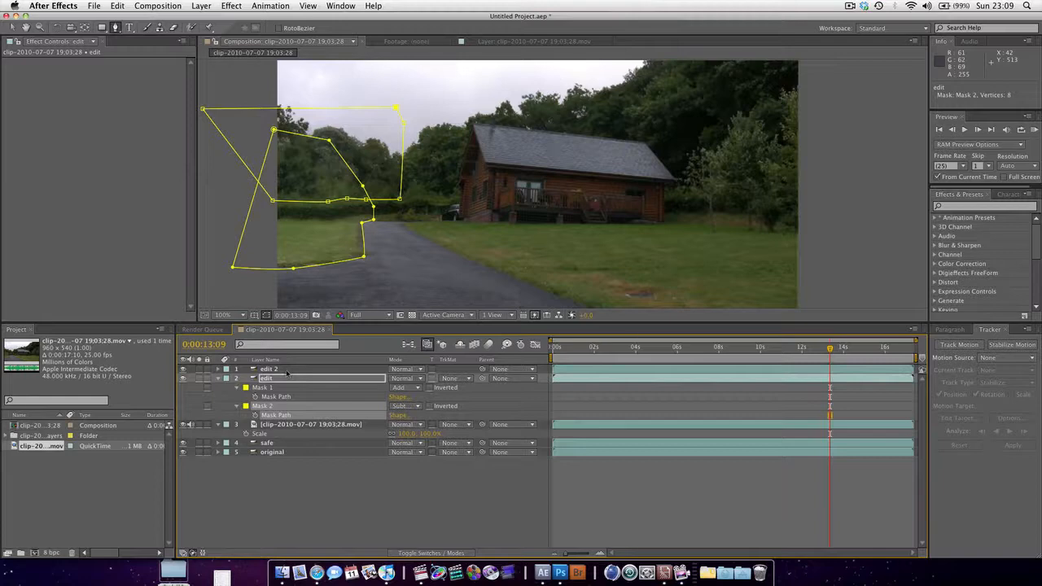
pyautogui.click(269, 367)
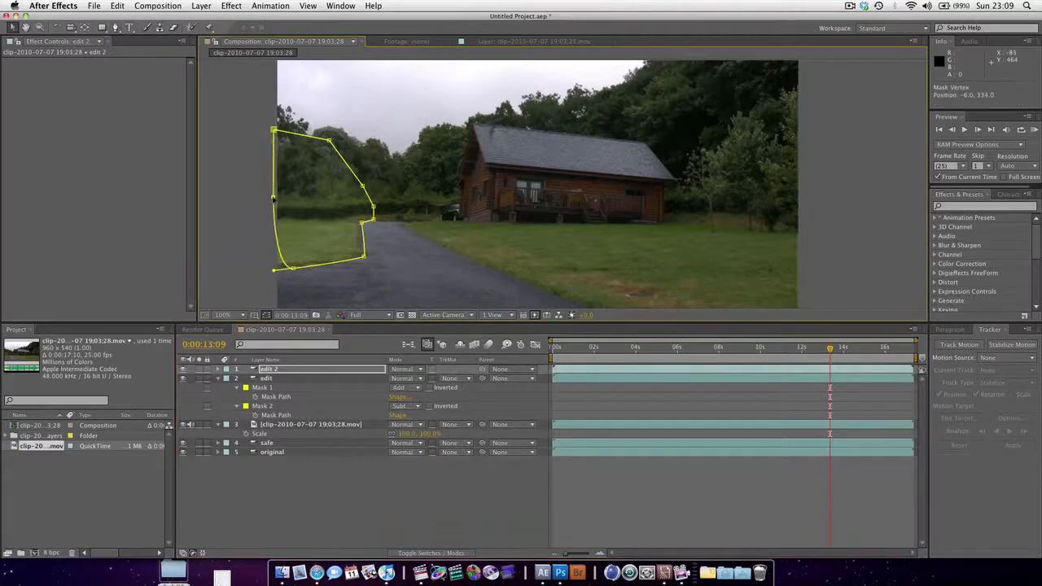
# - Drag edit 2's mask points out of the driveway and up around the left treeline and sky edge
pyautogui.moveTo(274, 198); pyautogui.dragTo(259, 202)
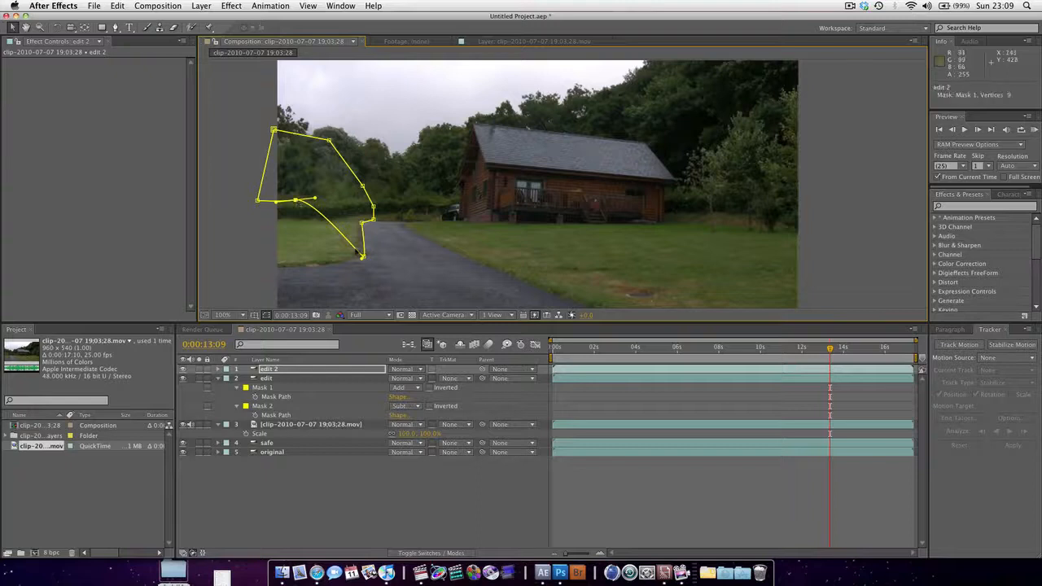
pyautogui.moveTo(362, 257); pyautogui.dragTo(342, 199)
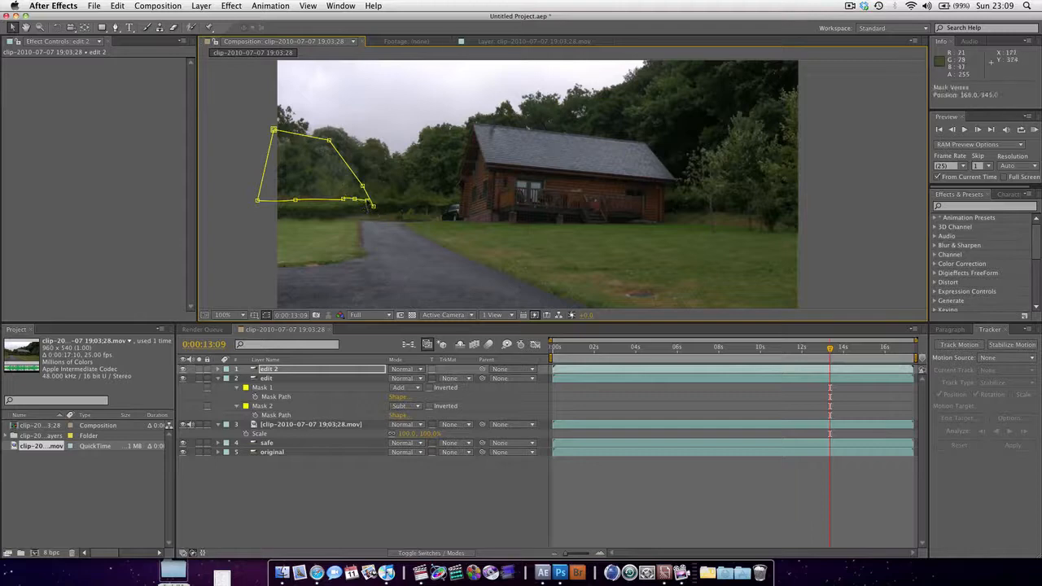
pyautogui.moveTo(373, 205); pyautogui.dragTo(378, 202)
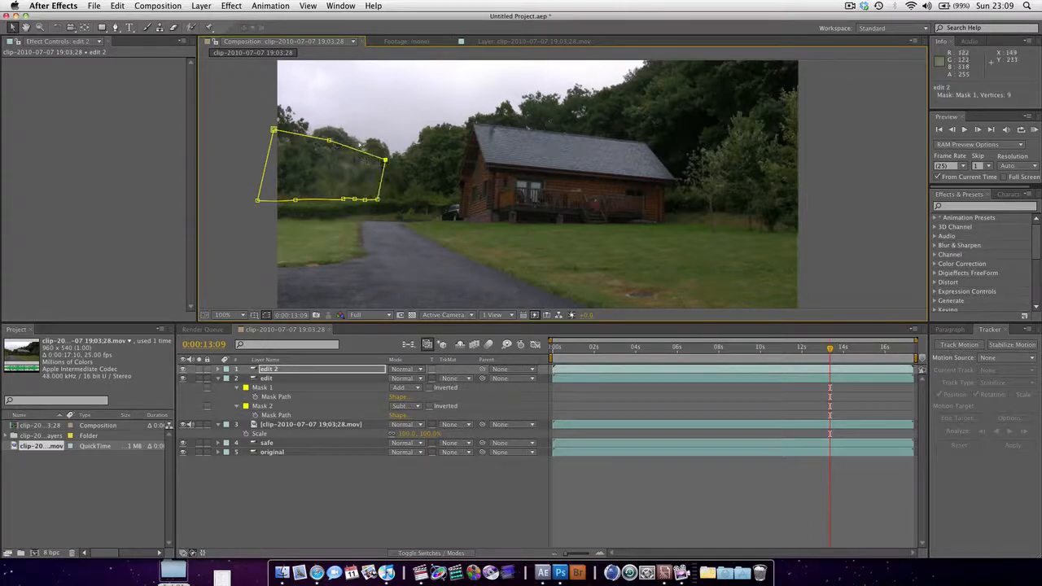
pyautogui.moveTo(329, 140); pyautogui.dragTo(335, 114)
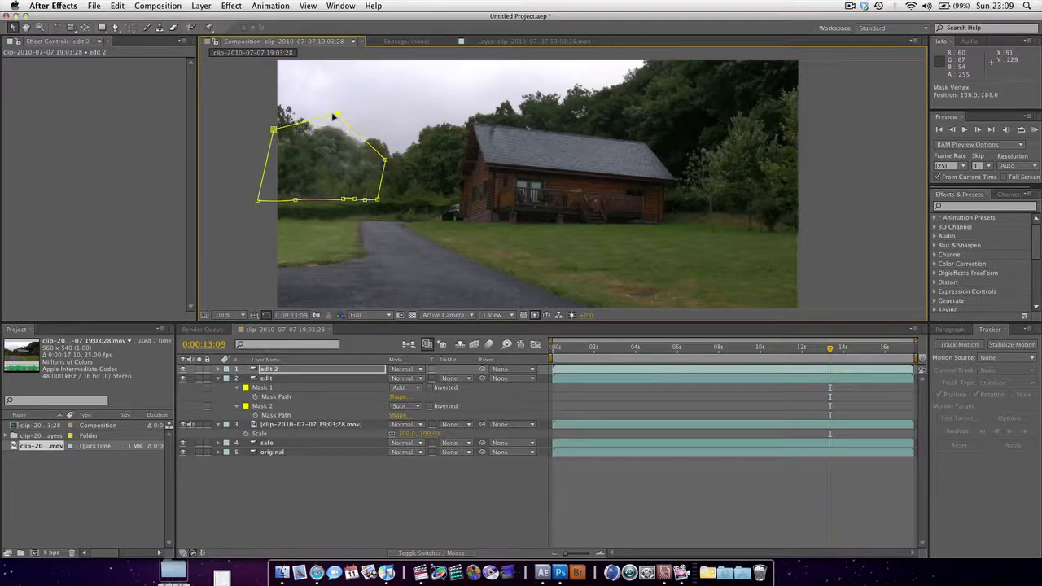
pyautogui.moveTo(334, 117); pyautogui.dragTo(308, 121)
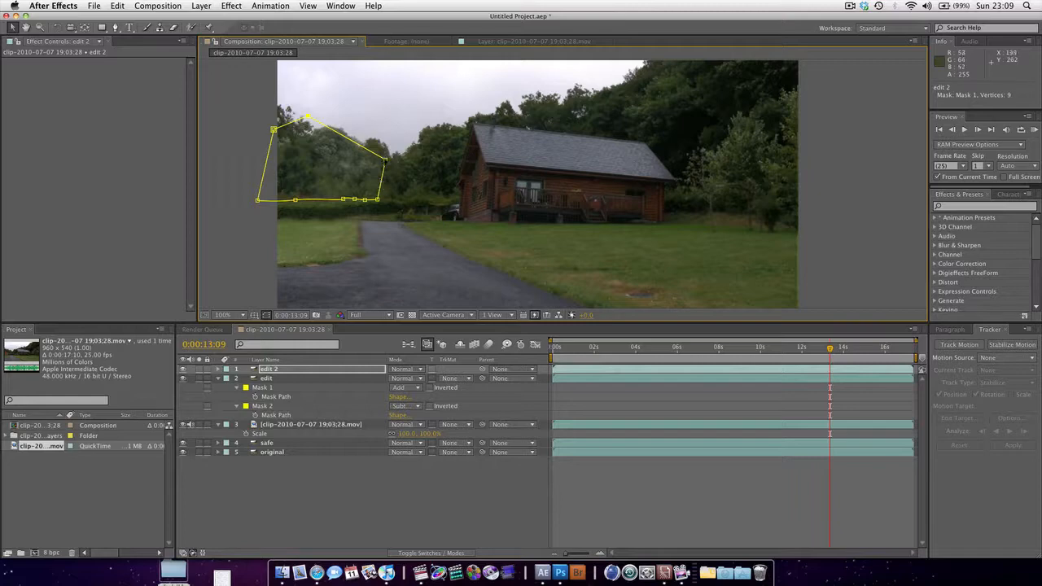
pyautogui.moveTo(384, 162); pyautogui.dragTo(361, 161)
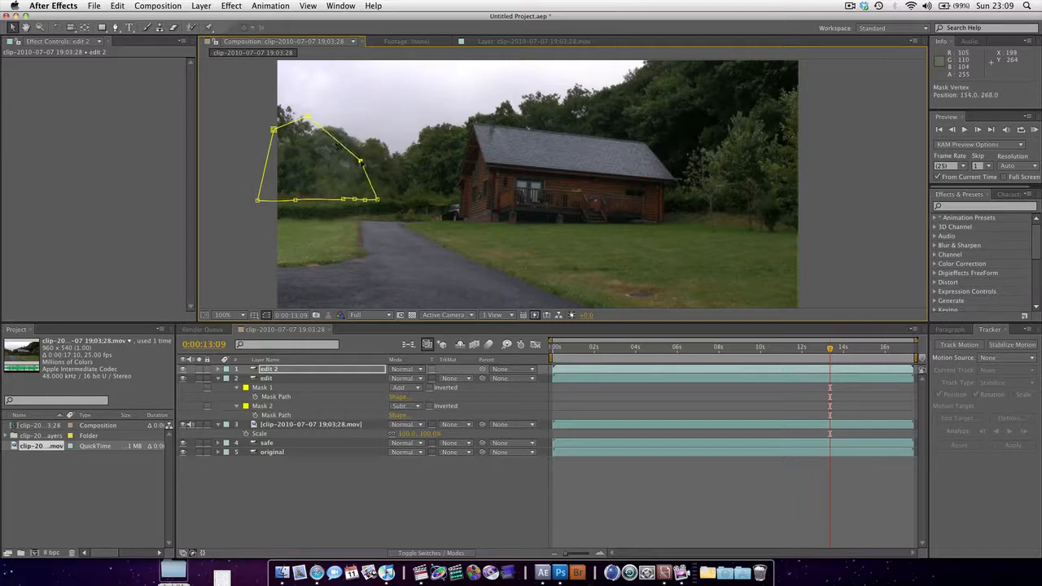
pyautogui.moveTo(362, 161); pyautogui.dragTo(309, 171)
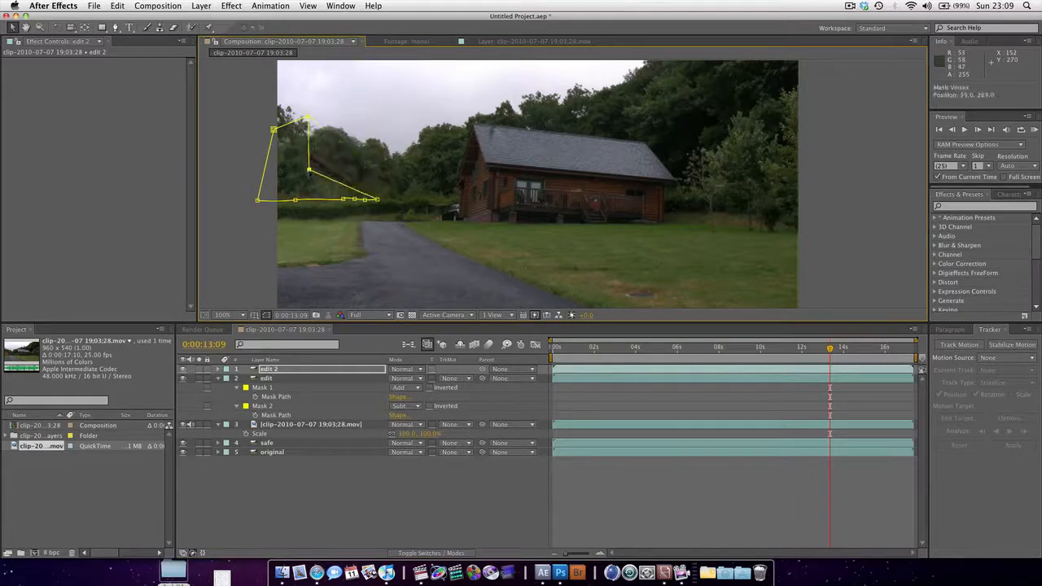
pyautogui.moveTo(308, 169); pyautogui.dragTo(350, 156)
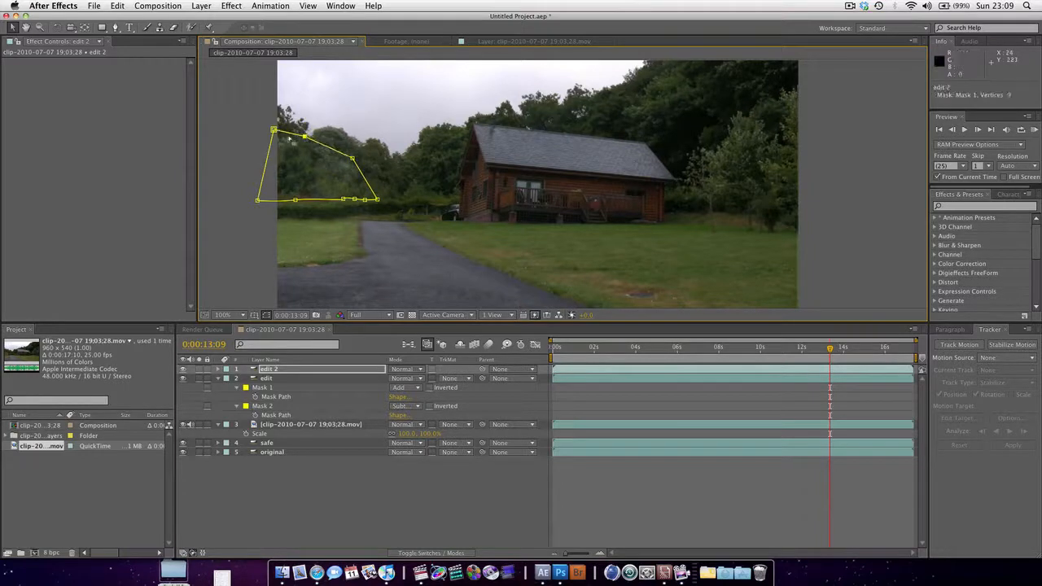
pyautogui.moveTo(274, 130); pyautogui.dragTo(280, 137)
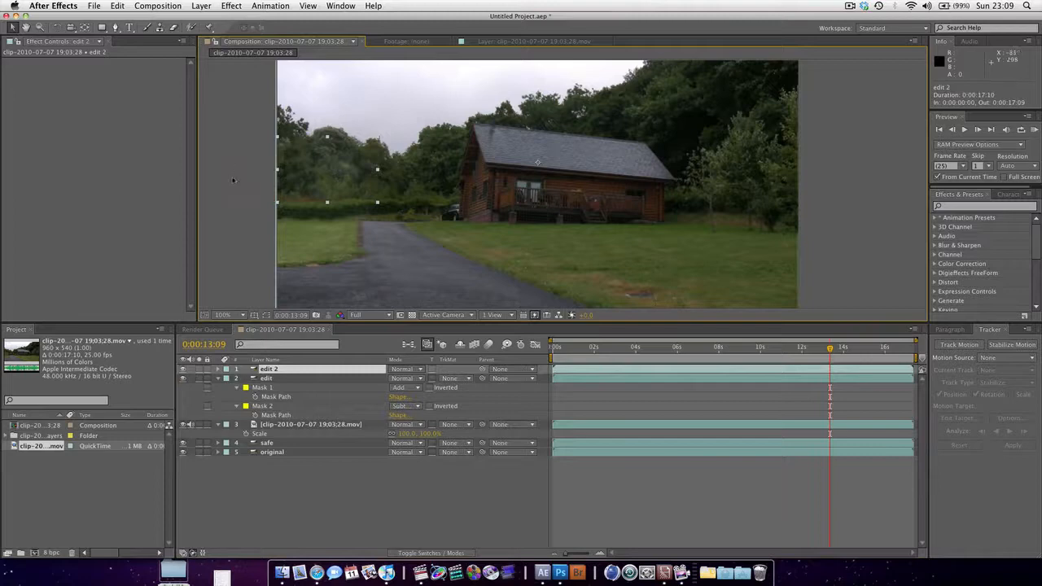
# - Apply Turbulent Displace to edit 2 and stretch its foliage mask to the frame's left edge
pyautogui.click(231, 7)
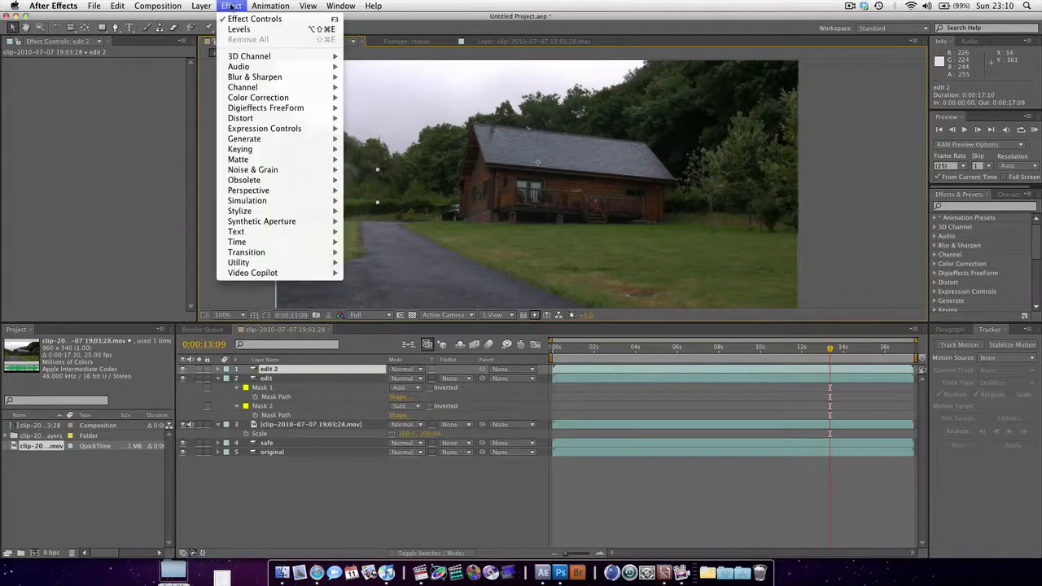
pyautogui.moveTo(241, 118)
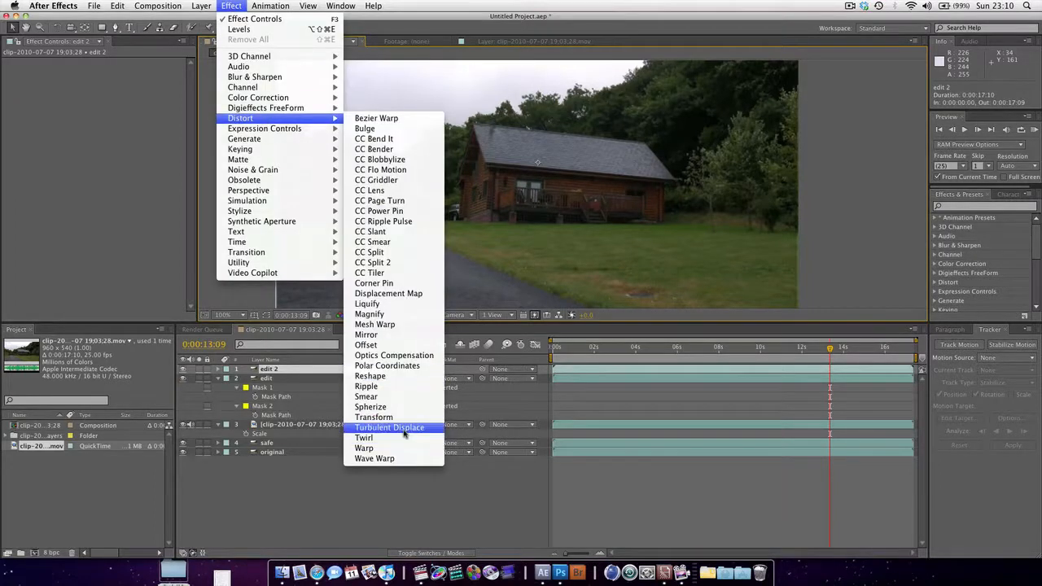
pyautogui.click(387, 427)
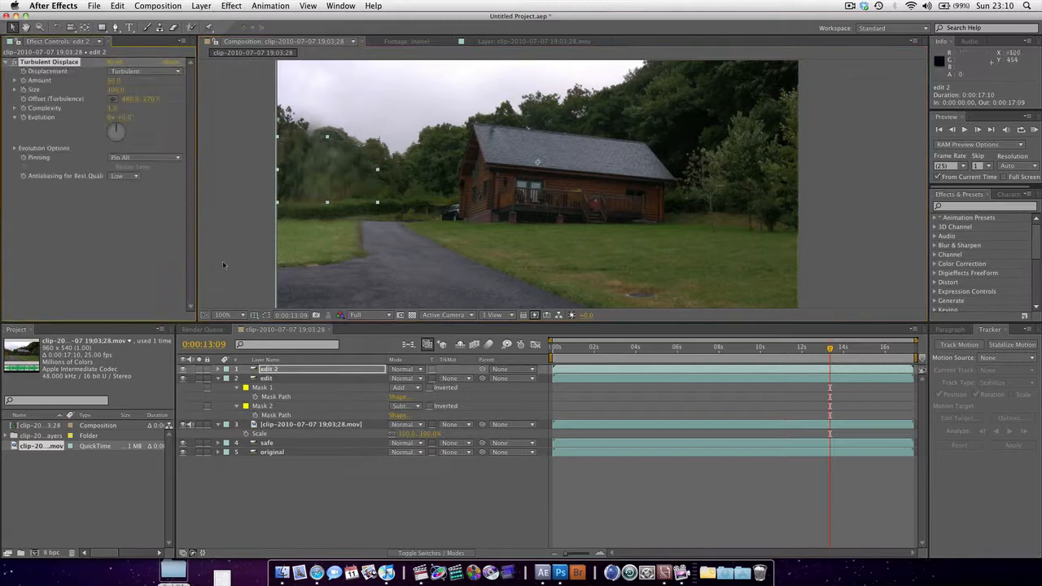
pyautogui.click(566, 348)
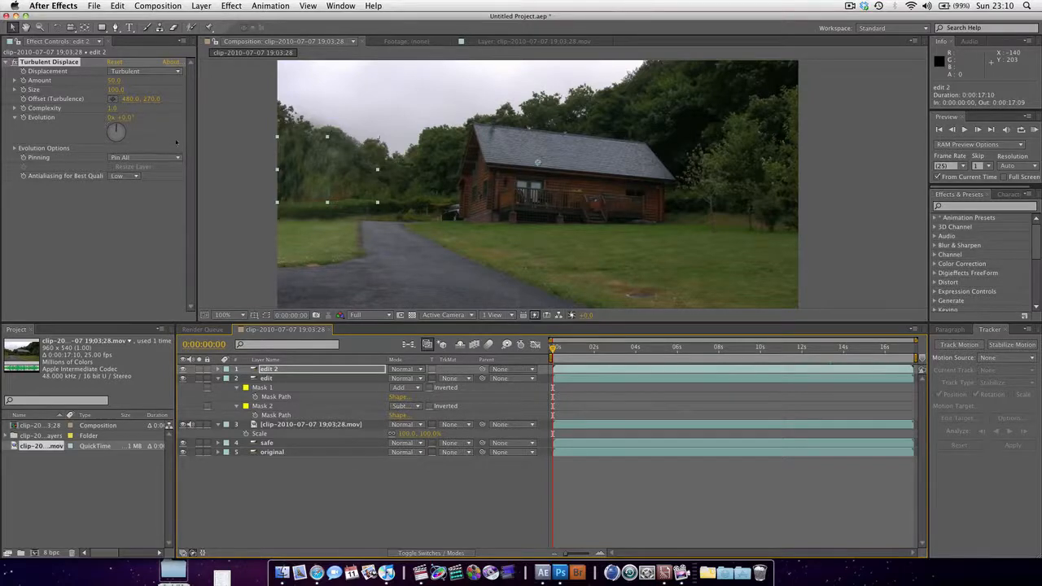
pyautogui.click(267, 378)
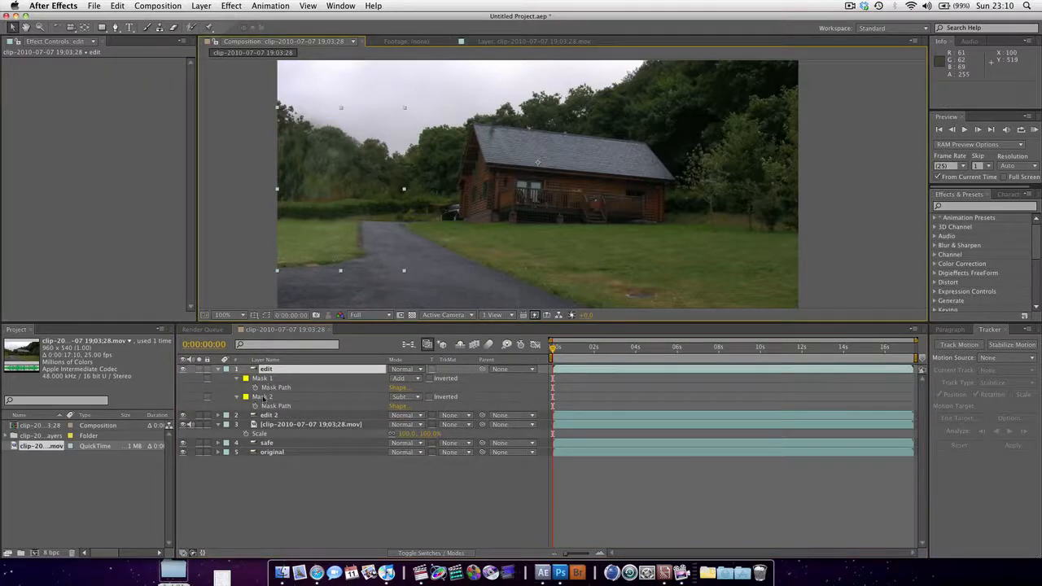
pyautogui.click(267, 415)
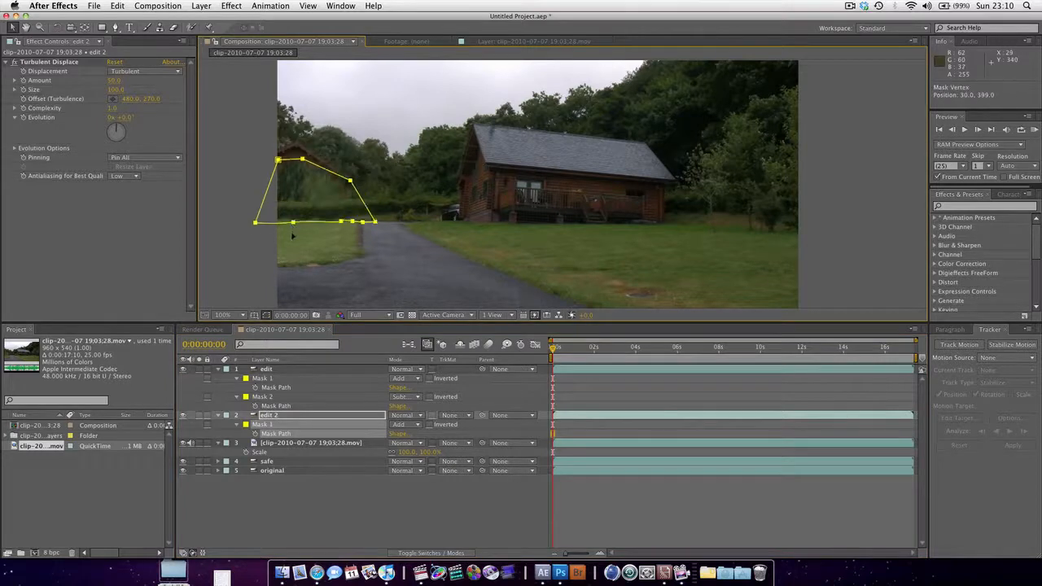
pyautogui.moveTo(293, 221); pyautogui.dragTo(293, 201)
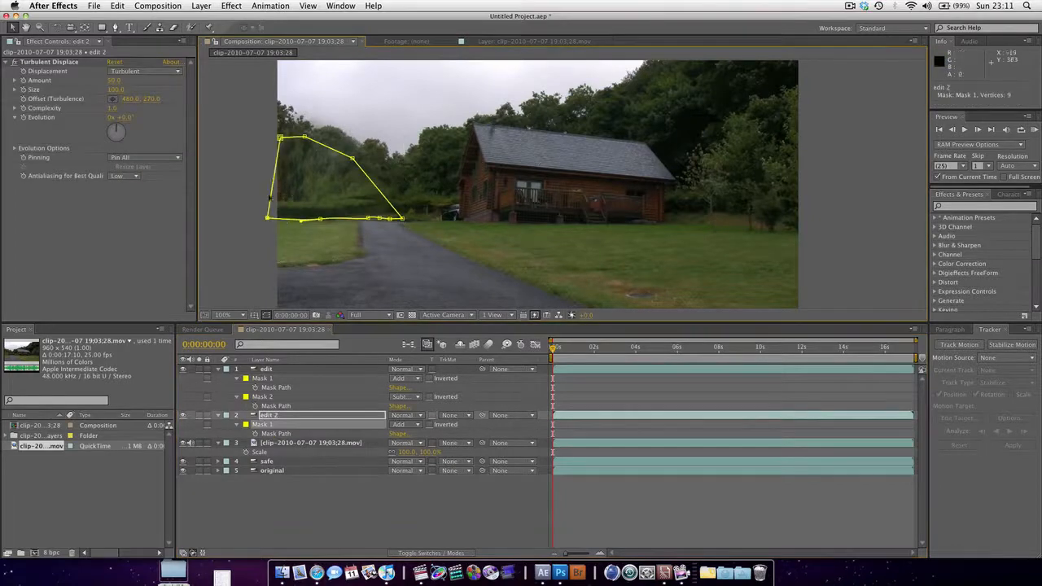
pyautogui.moveTo(280, 137); pyautogui.dragTo(264, 128)
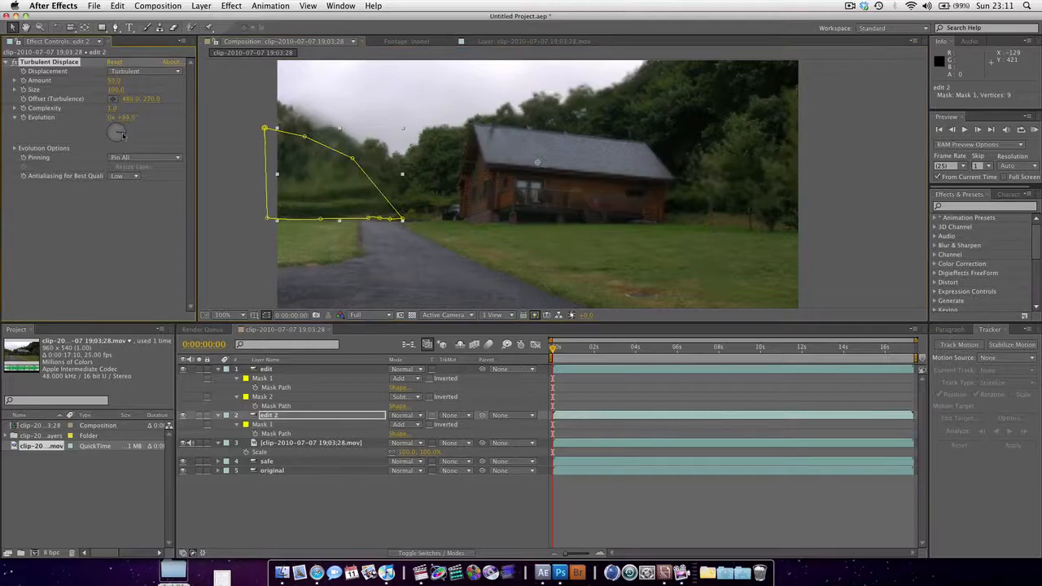
pyautogui.moveTo(116, 132); pyautogui.dragTo(116, 132)
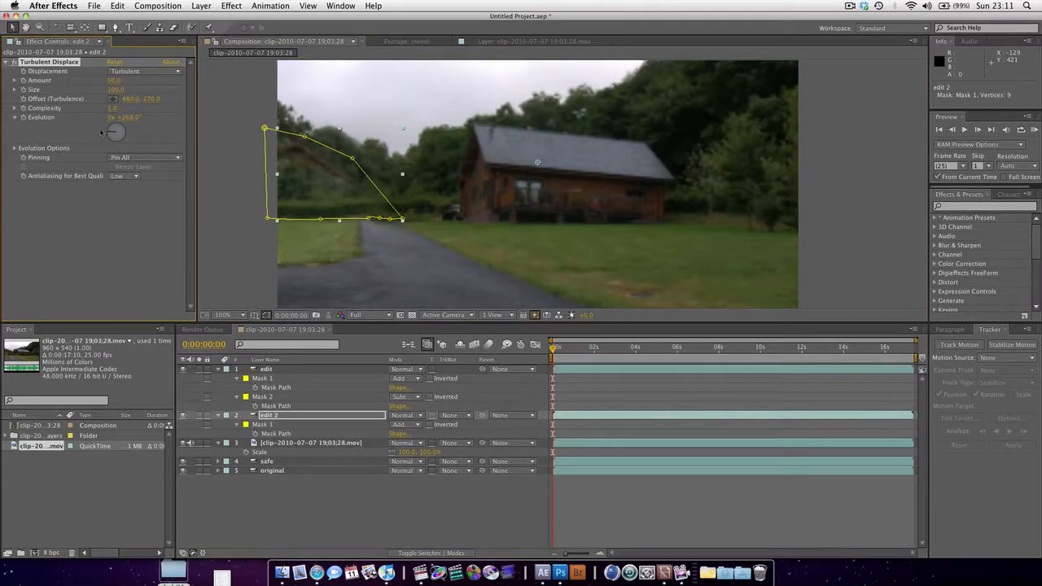
# - Scrub the Turbulent Displace Evolution amount to find a natural foliage distortion
pyautogui.moveTo(116, 132); pyautogui.dragTo(116, 127)
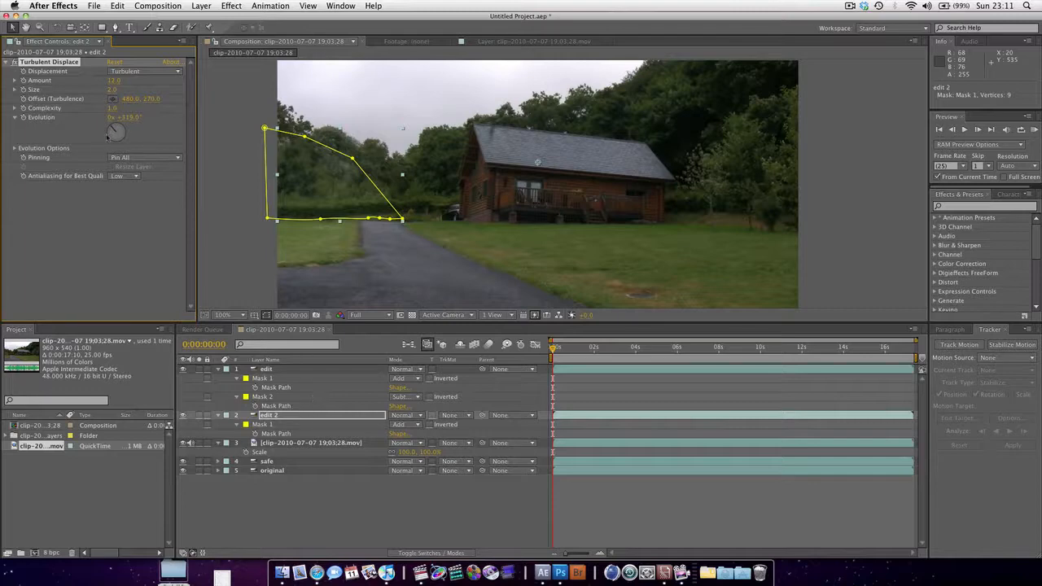
pyautogui.moveTo(117, 133); pyautogui.dragTo(117, 122)
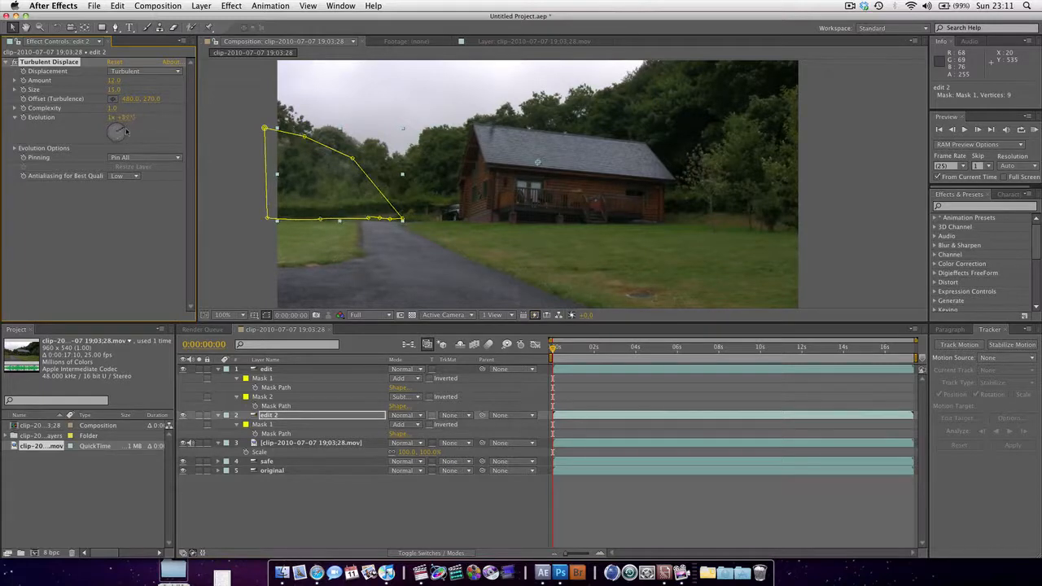
pyautogui.moveTo(117, 132); pyautogui.dragTo(118, 132)
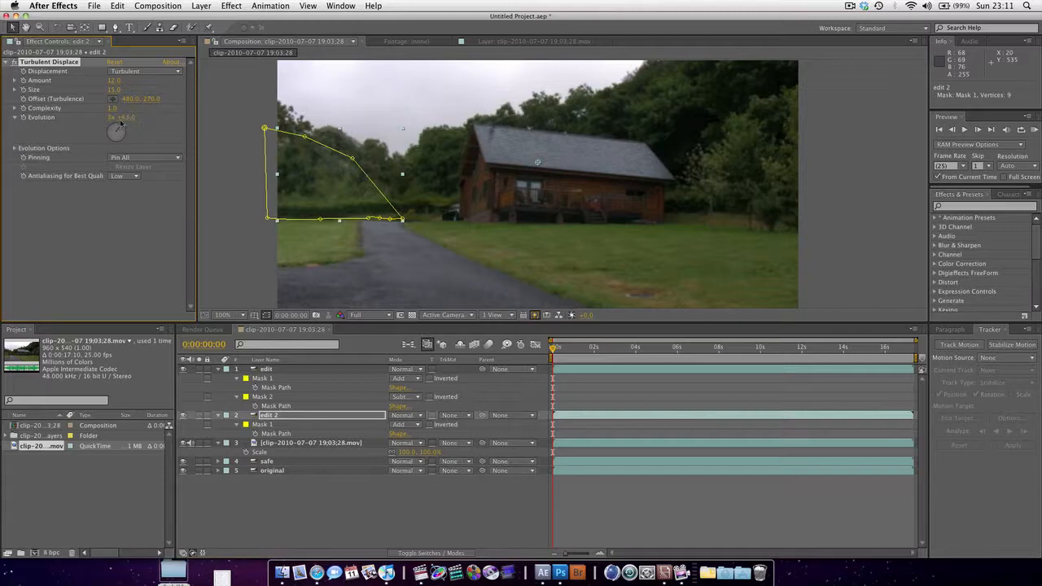
pyautogui.moveTo(117, 132); pyautogui.dragTo(120, 130)
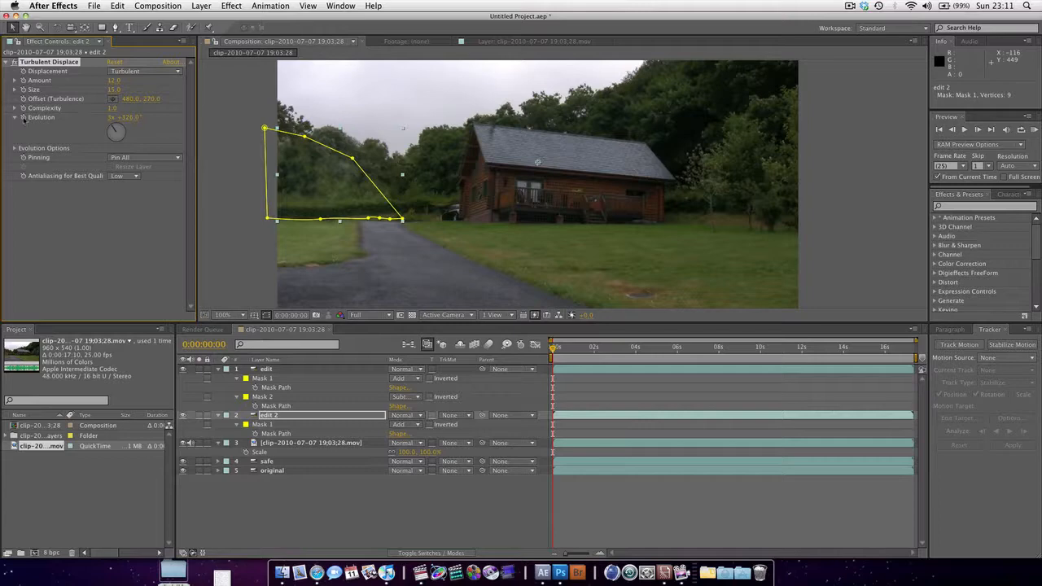
# - Drive Evolution with the expression time*10 so the foliage distortion animates, then preview
pyautogui.click(6, 117)
pyautogui.write('time*30')
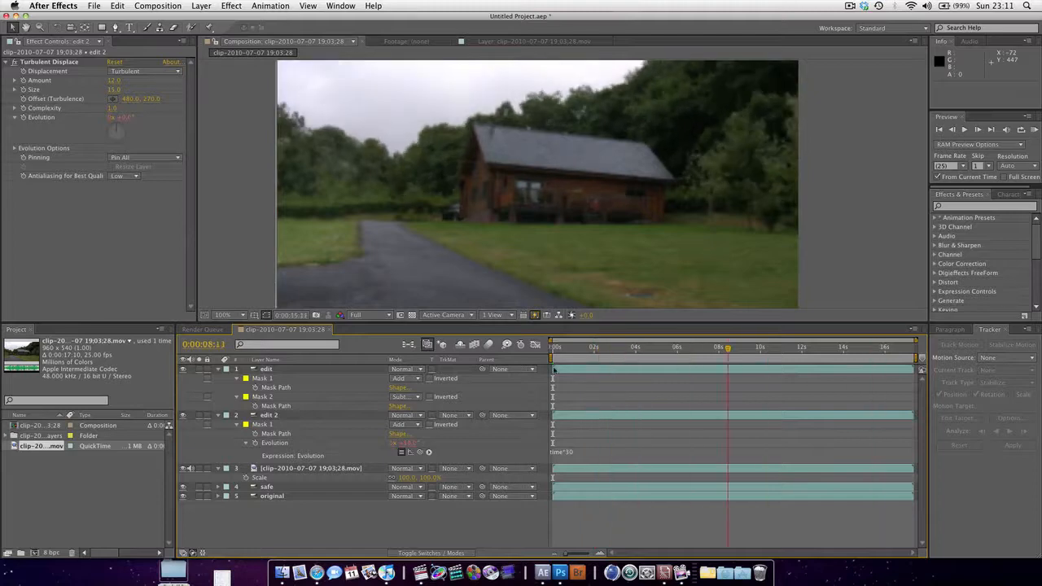
pyautogui.click(687, 347)
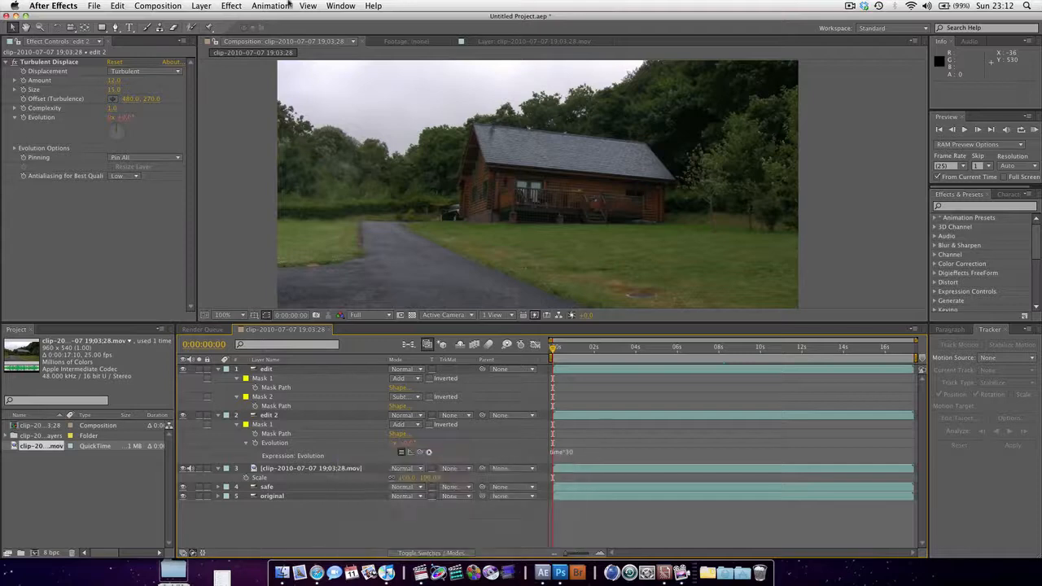
# - Apply Noise and Levels to the adjustment layer, adjust the histogram tones and preview the graded scene
pyautogui.click(231, 7)
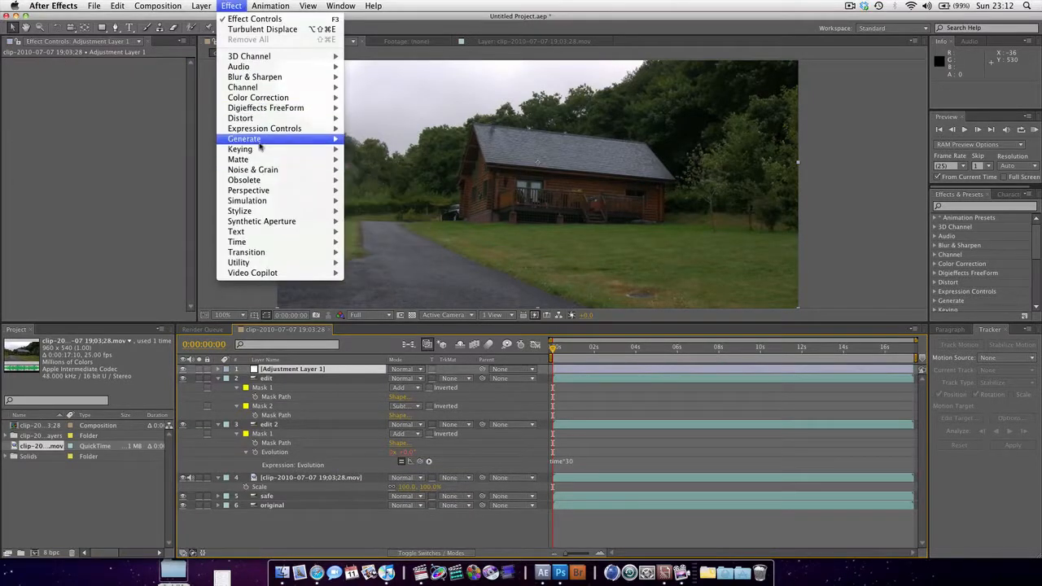
pyautogui.moveTo(252, 169)
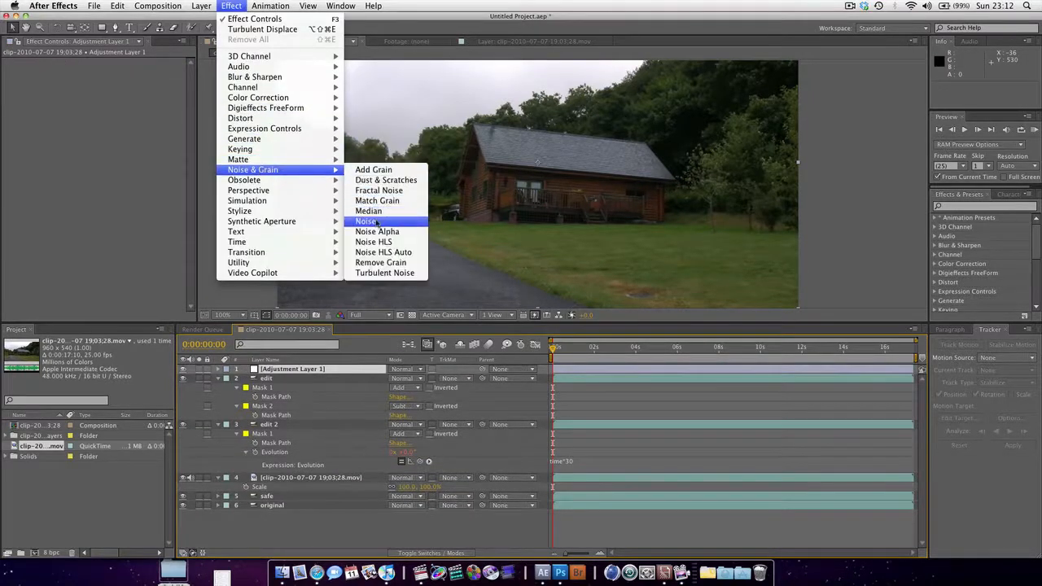
pyautogui.click(364, 222)
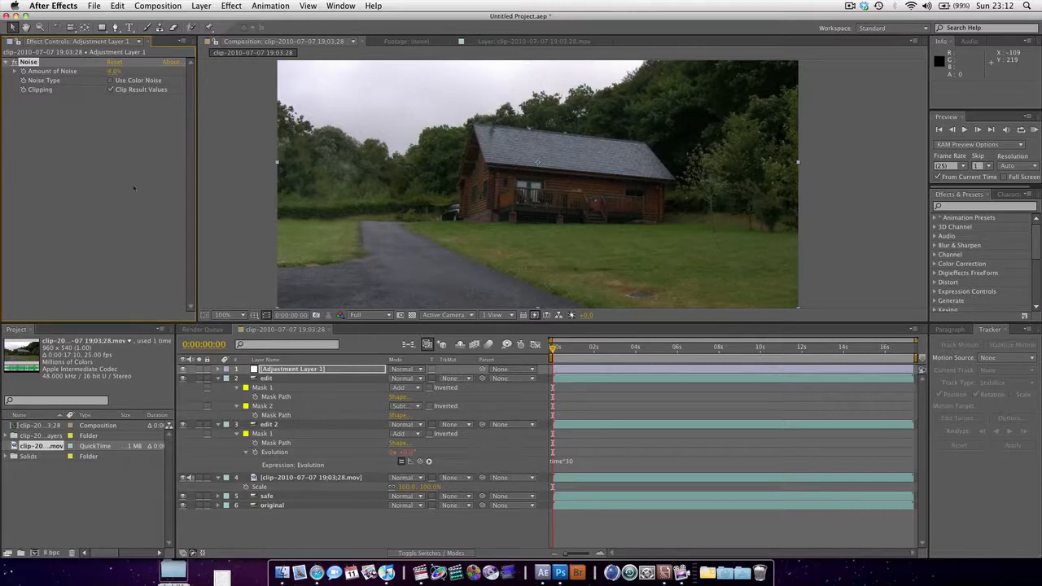
pyautogui.click(231, 6)
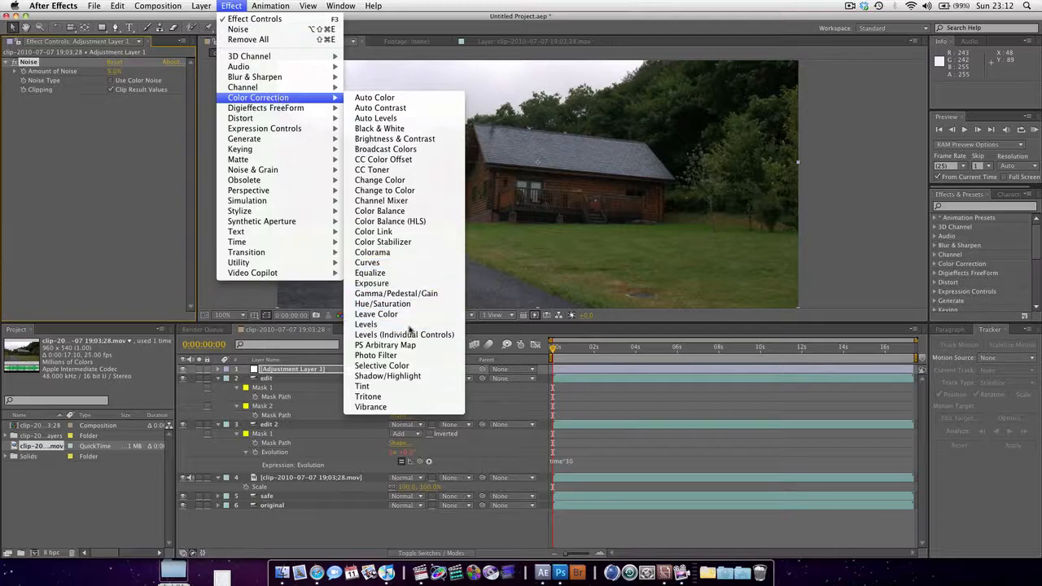
pyautogui.click(365, 324)
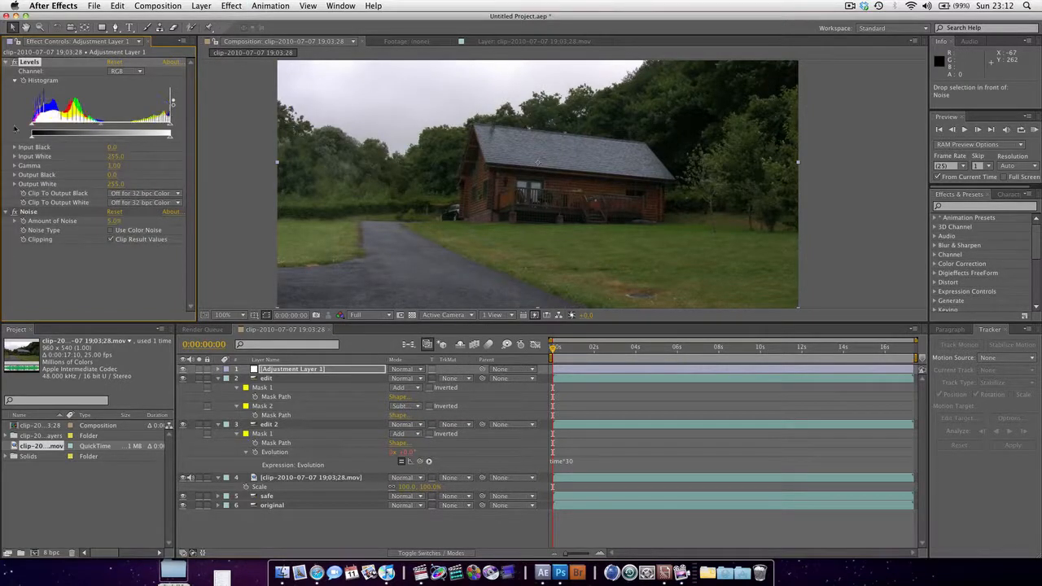
pyautogui.moveTo(29, 131); pyautogui.dragTo(40, 132)
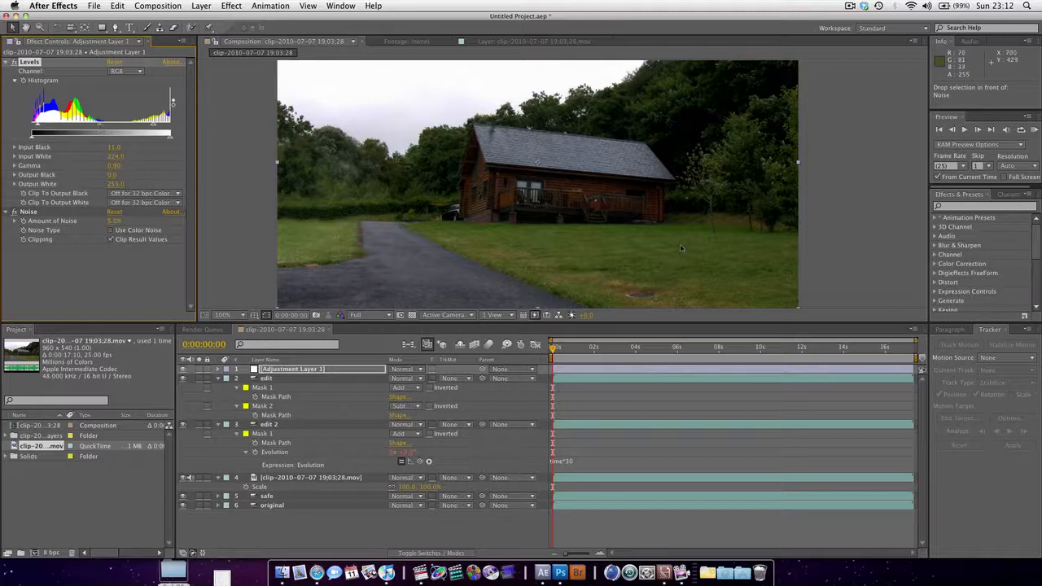
pyautogui.click(599, 348)
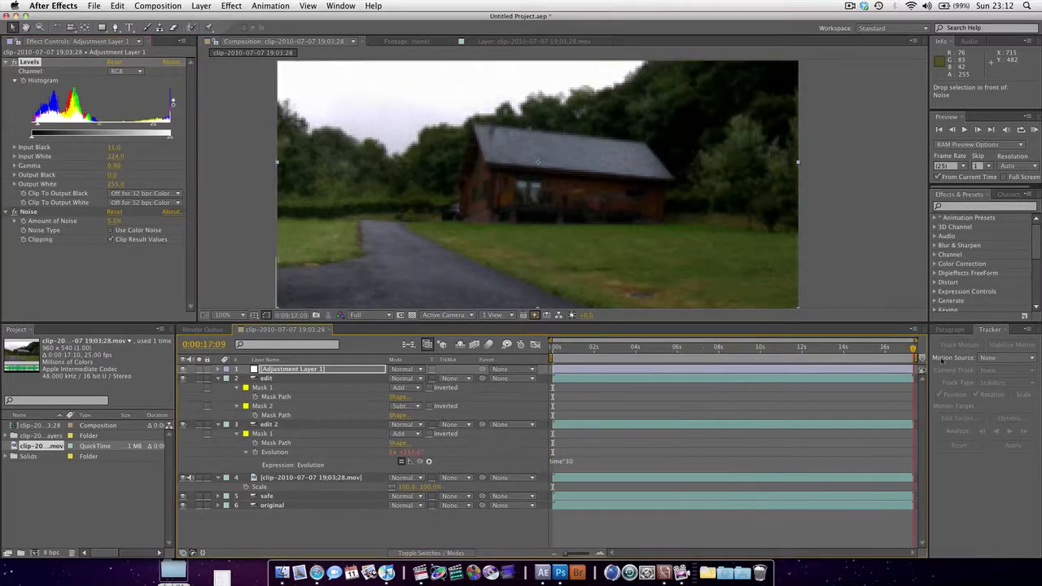
pyautogui.click(592, 347)
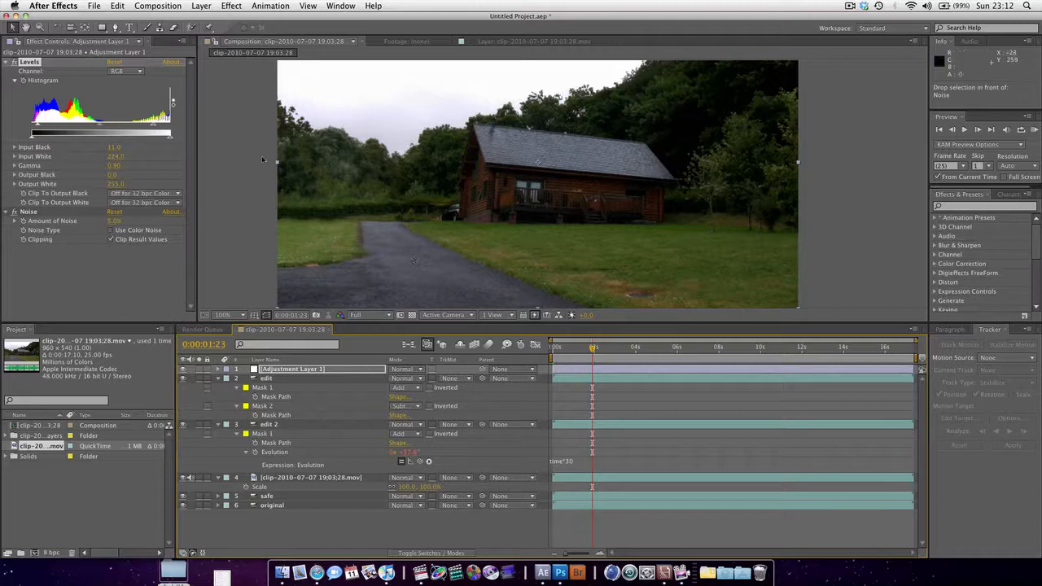
# - Create a new solid layer with a dark grey colour and confirm its Solid Settings
pyautogui.rightClick(365, 517)
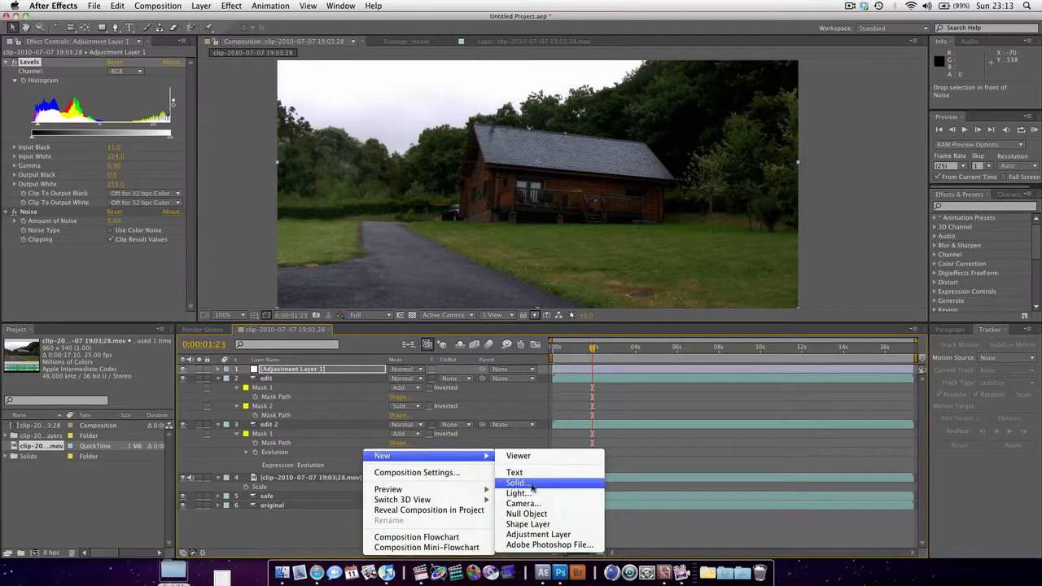
pyautogui.click(517, 482)
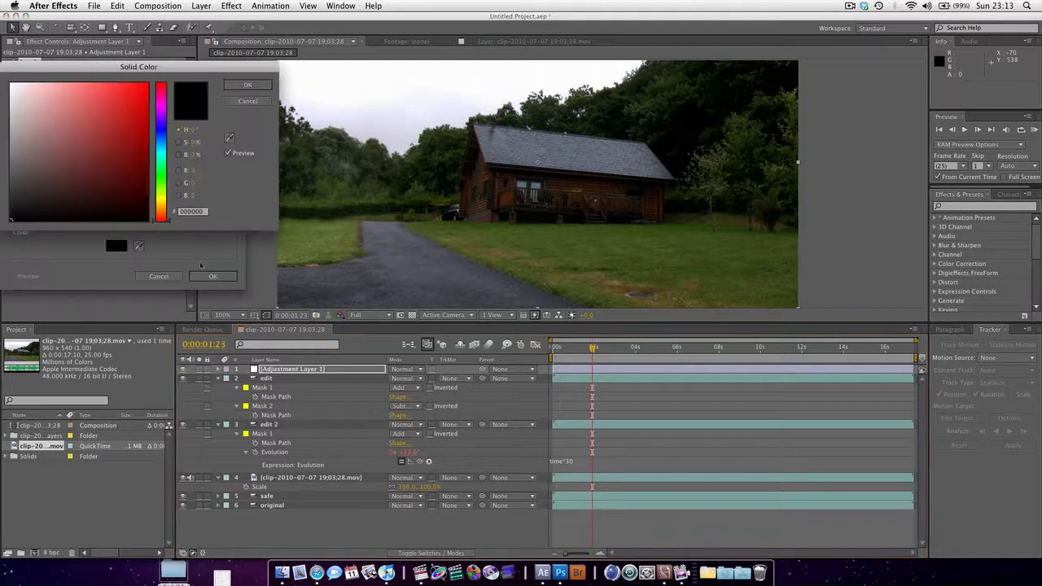
pyautogui.click(78, 163)
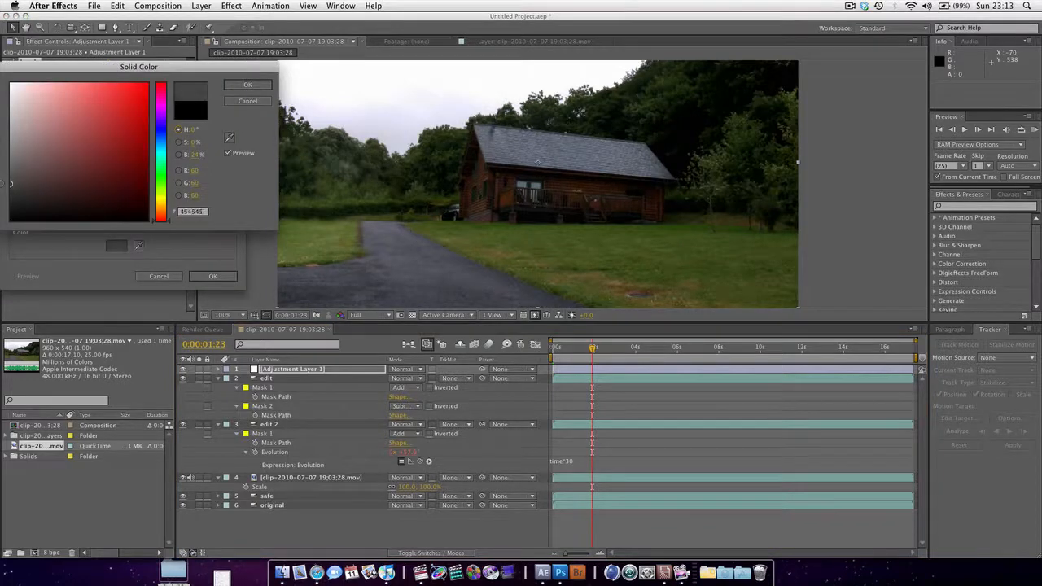
pyautogui.click(248, 85)
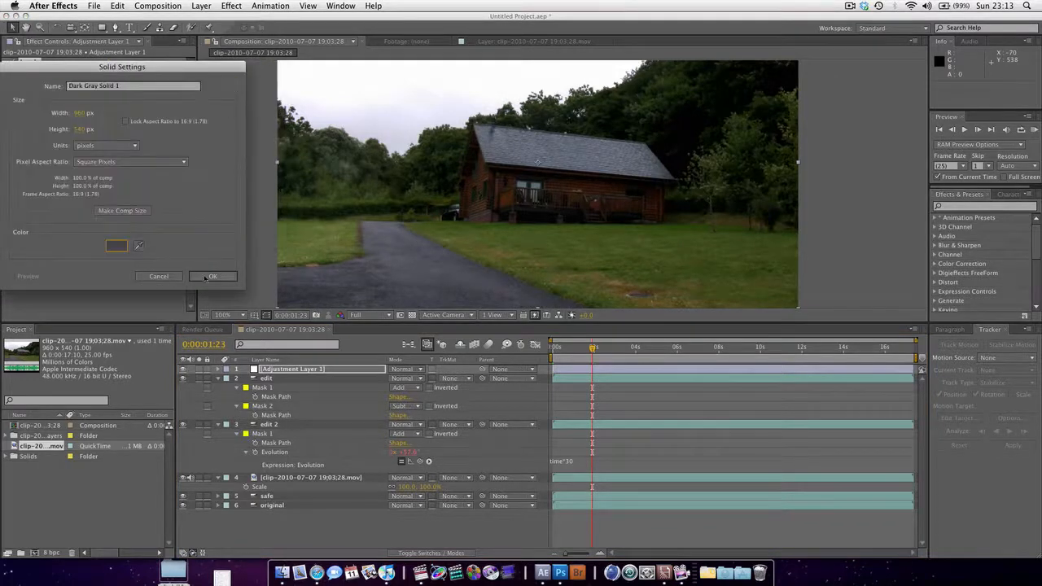
pyautogui.click(211, 276)
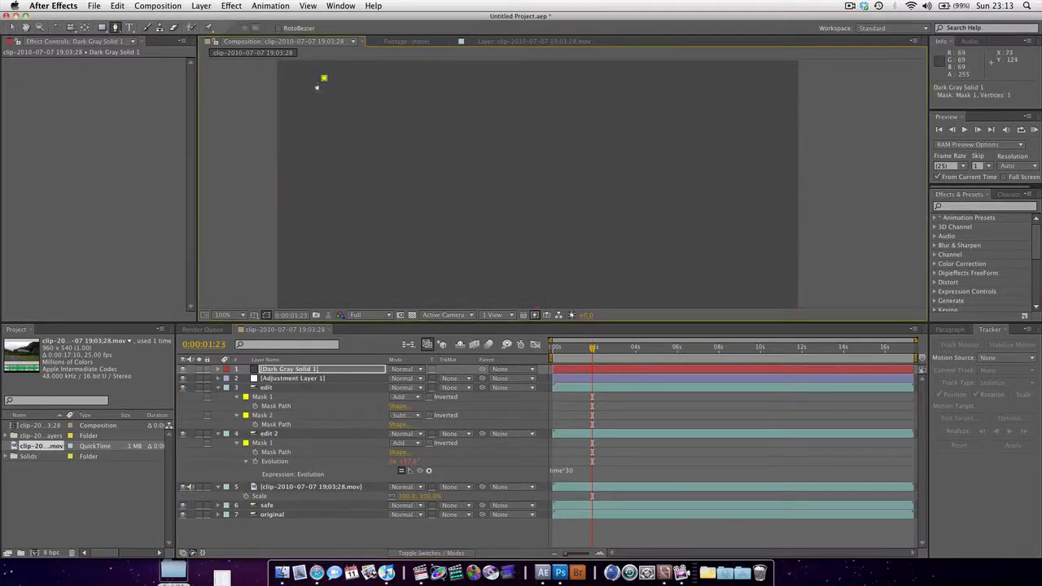
# - Mask the solid to a small feathered blob and keyframe its Position across the sky
pyautogui.click(332, 82)
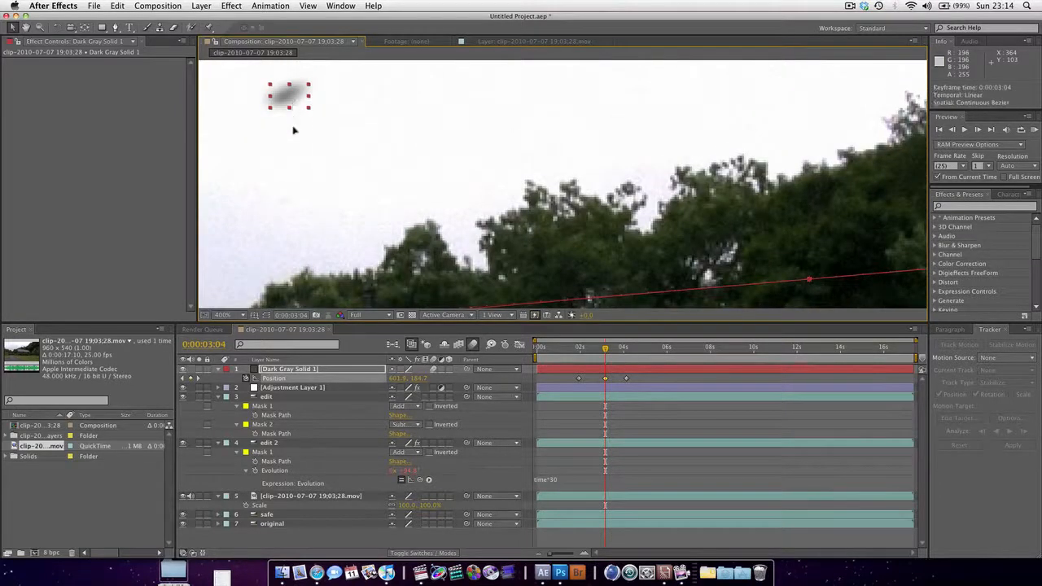
pyautogui.moveTo(290, 96); pyautogui.dragTo(291, 113)
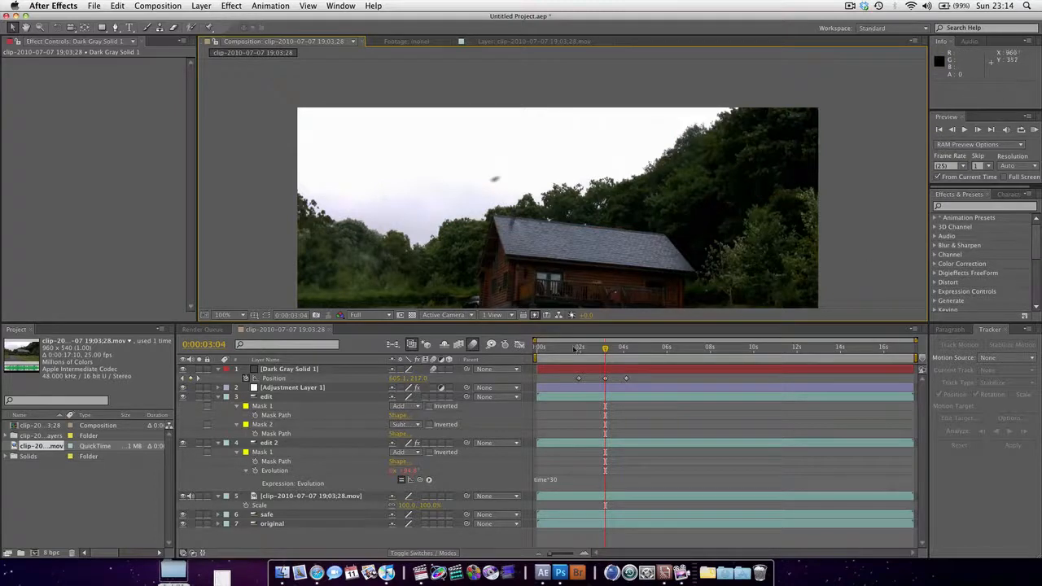
pyautogui.click(573, 347)
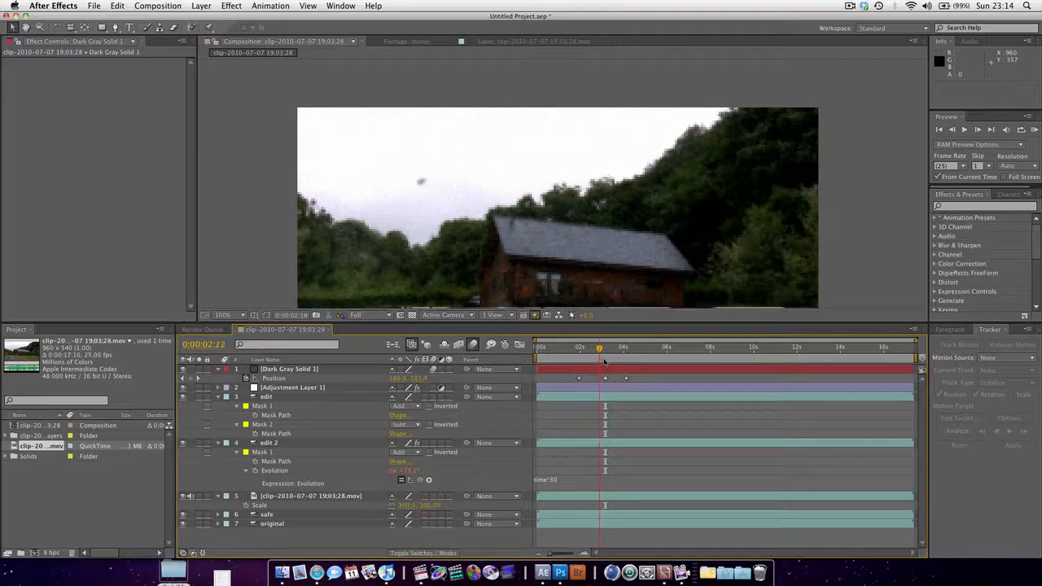
pyautogui.click(622, 346)
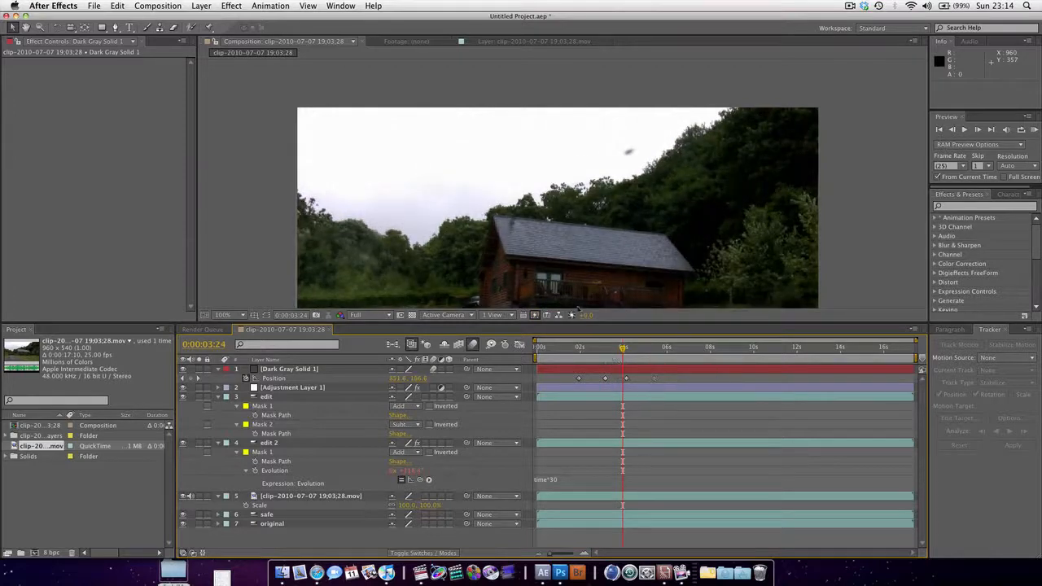
pyautogui.moveTo(856, 290)
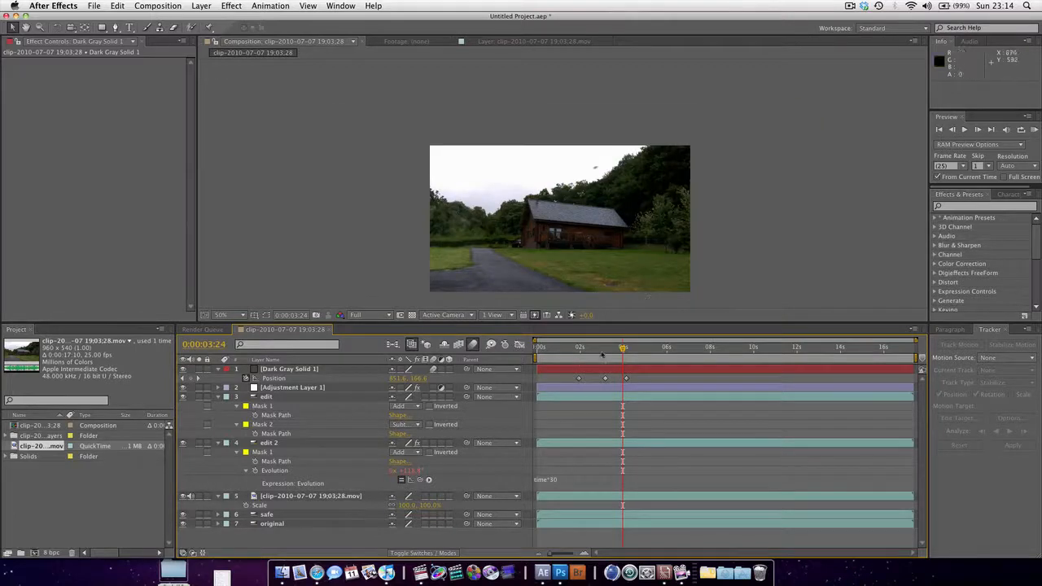
pyautogui.click(632, 345)
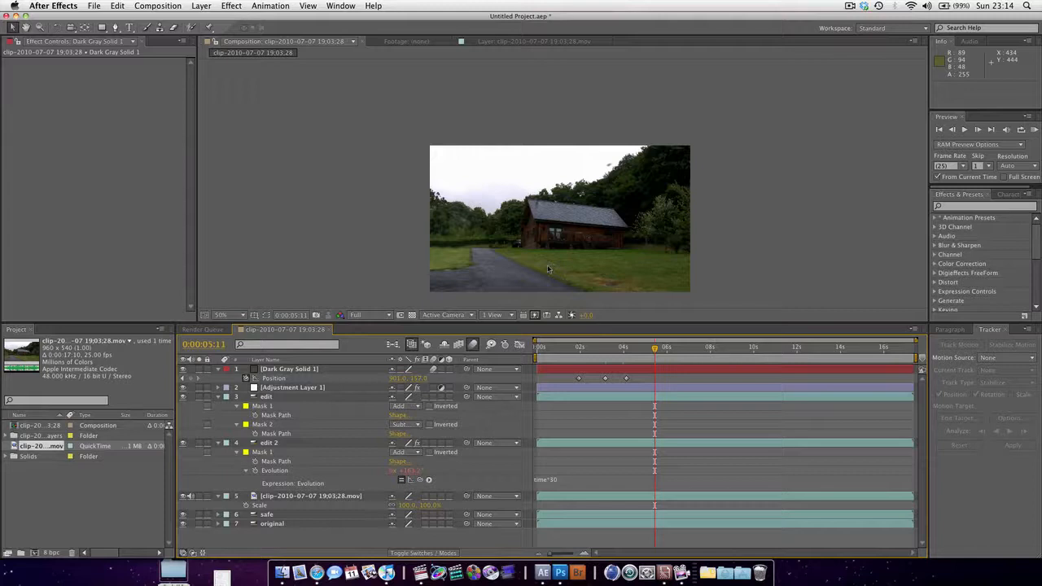
pyautogui.moveTo(788, 235)
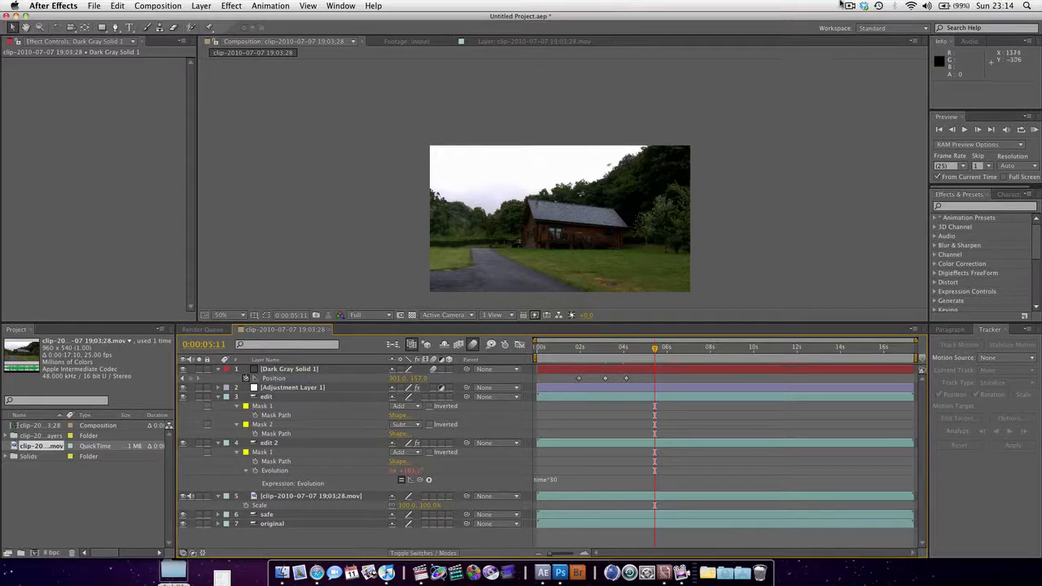
pyautogui.click(850, 6)
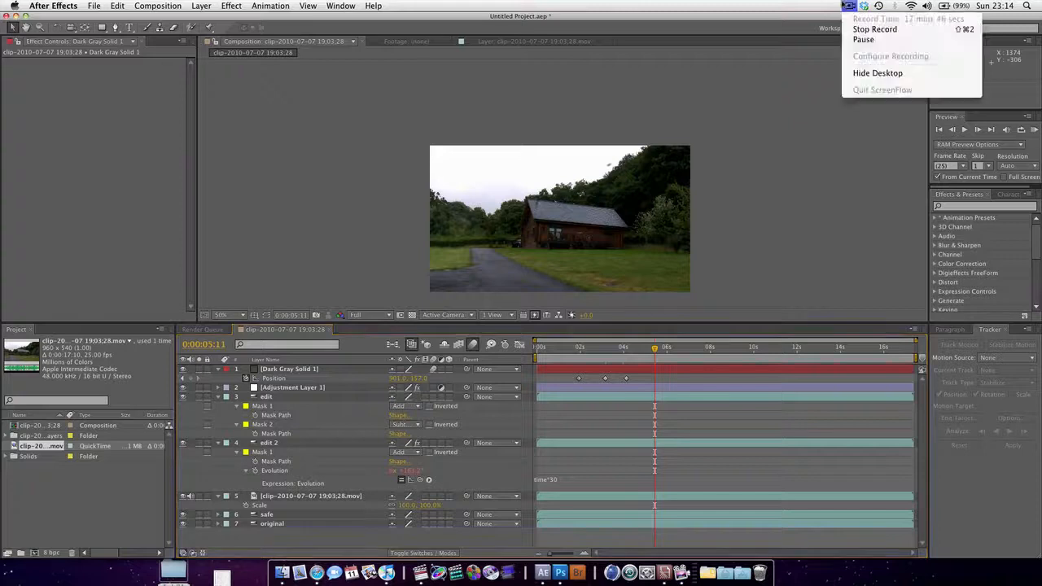